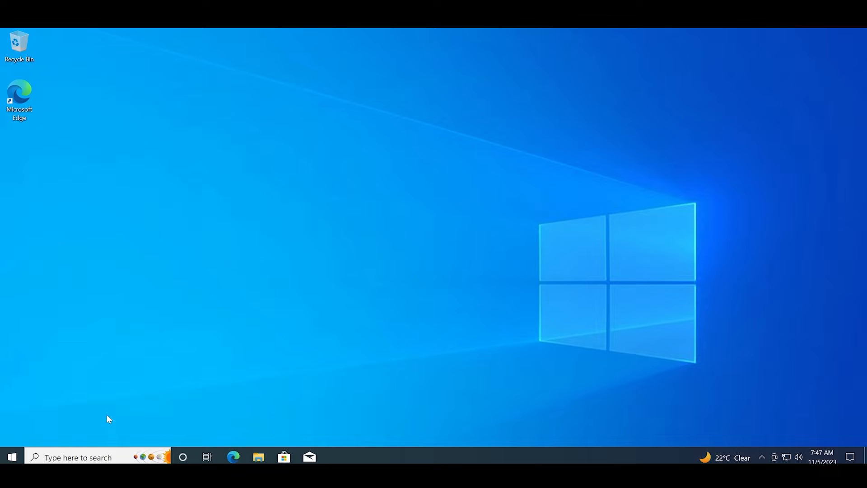
Run winver to check the installed Windows version
{"action": "left_click", "coordinate": [77, 456]}
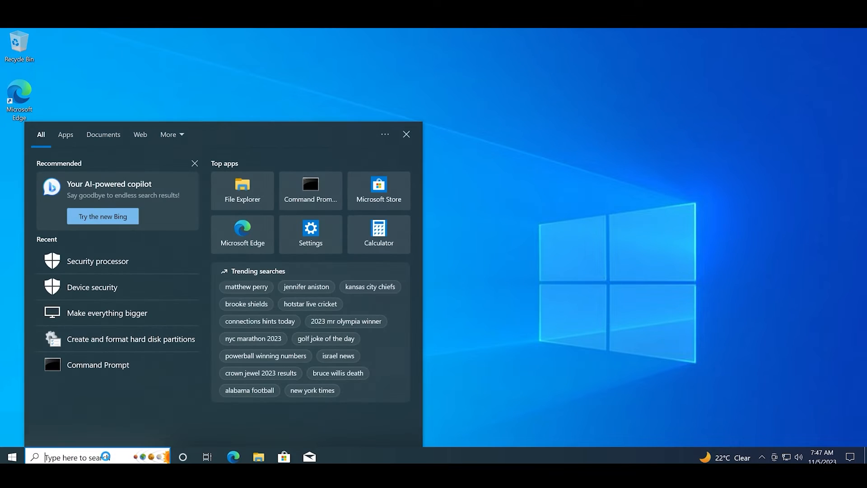
{"action": "type", "text": "winver"}
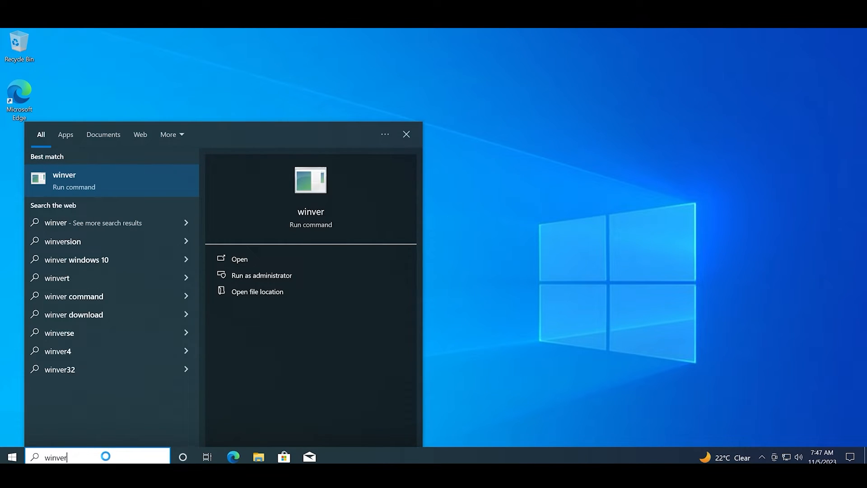
{"action": "left_click", "coordinate": [239, 258]}
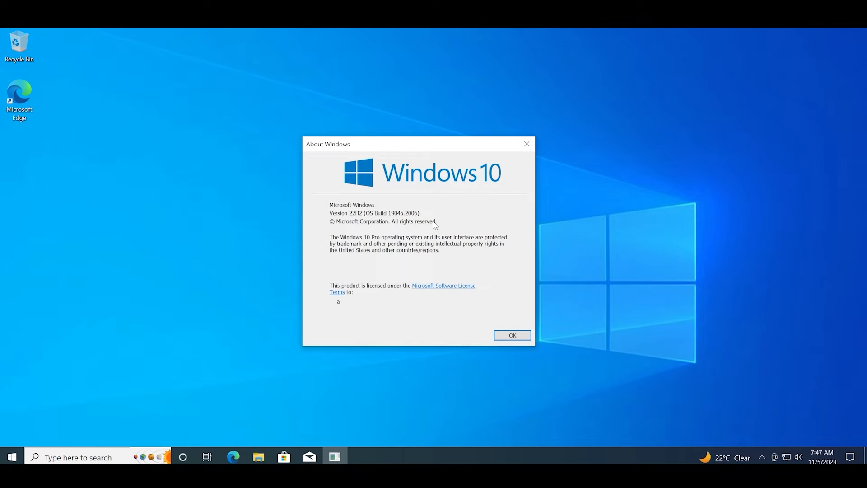
{"action": "mouse_move", "coordinate": [545, 343]}
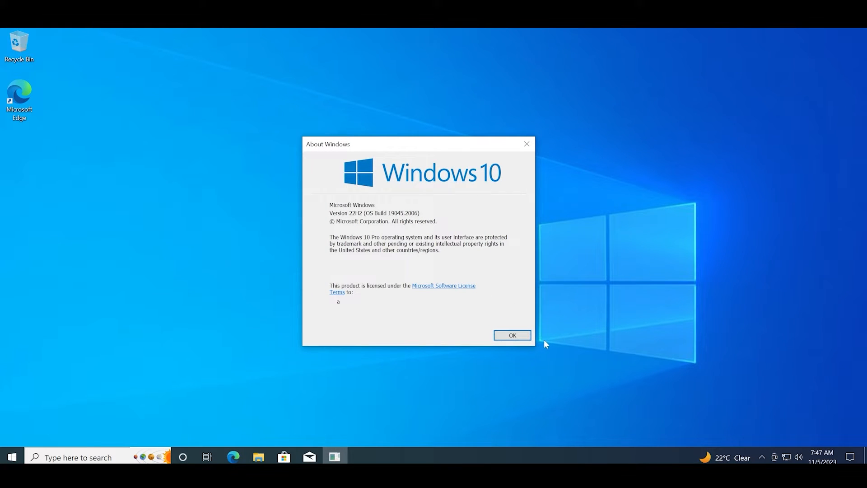
Open the TPM management console (tpm.msc) to inspect the TPM, then close it
{"action": "left_click", "coordinate": [511, 335]}
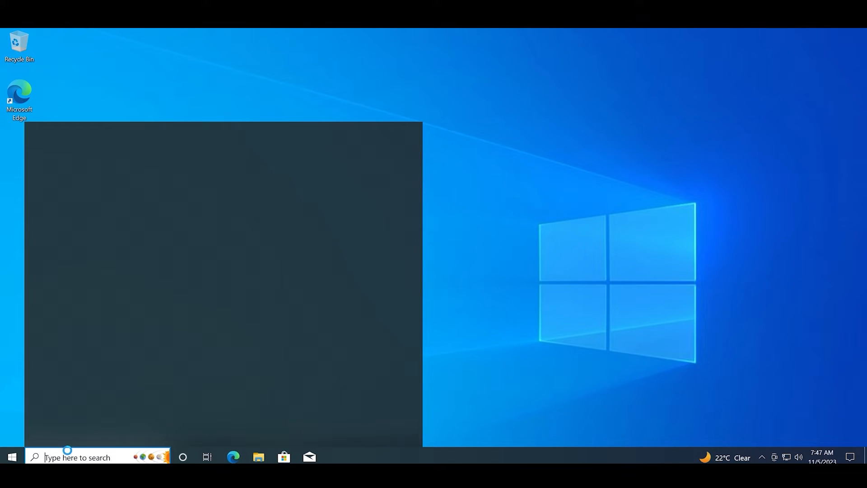
{"action": "type", "text": "tpm"}
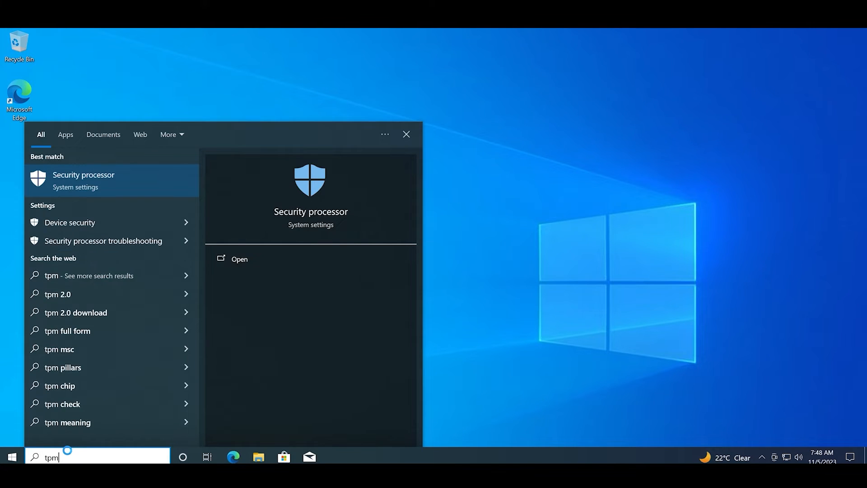
{"action": "type", "text": ".msc"}
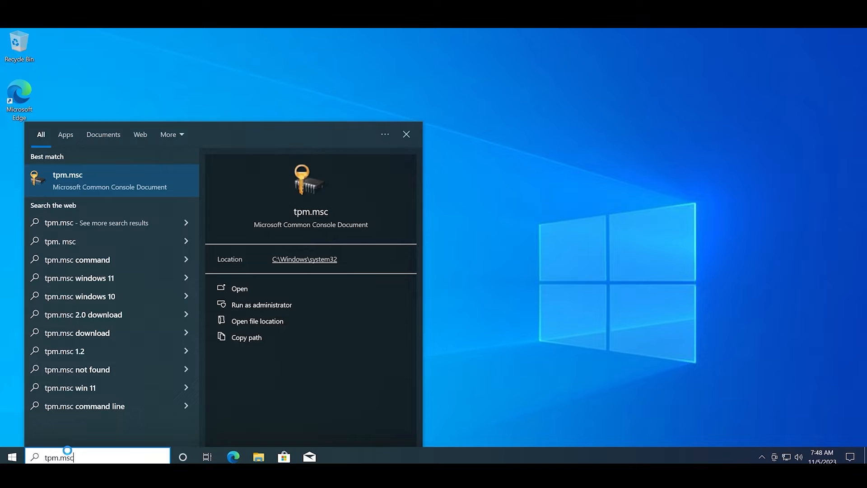
{"action": "left_click", "coordinate": [239, 288]}
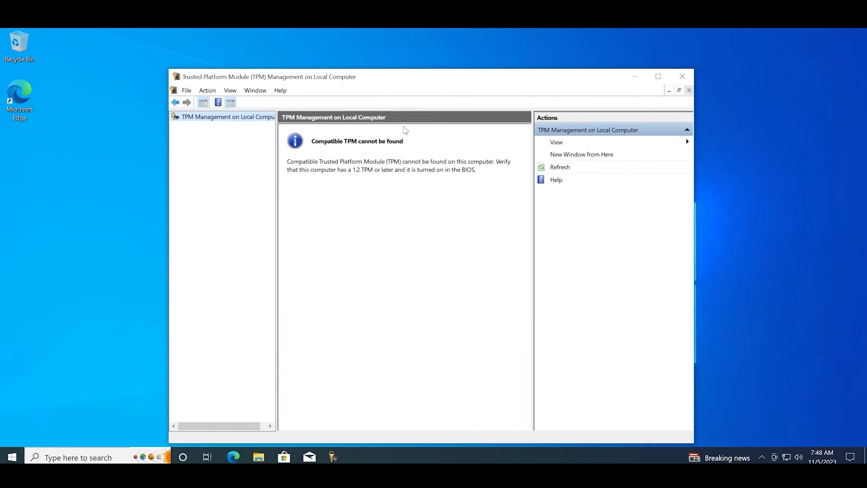
{"action": "left_click_drag", "start_coordinate": [387, 77], "coordinate": [387, 53]}
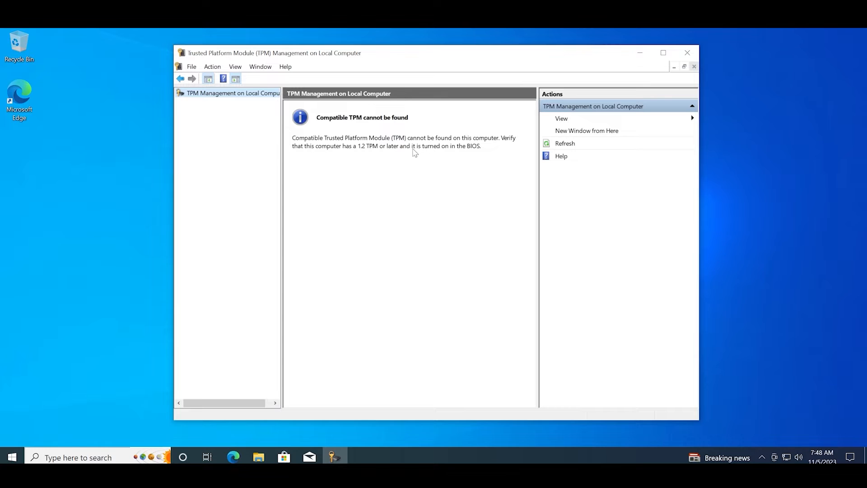
{"action": "mouse_move", "coordinate": [687, 52]}
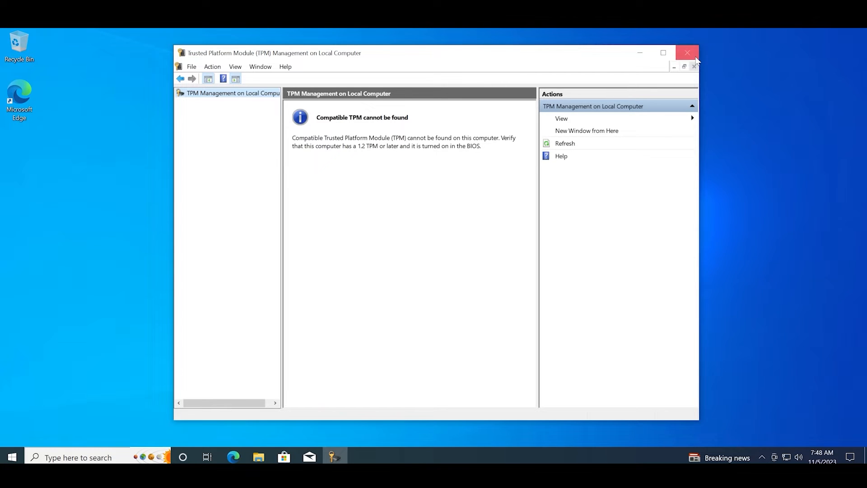
{"action": "left_click", "coordinate": [687, 52]}
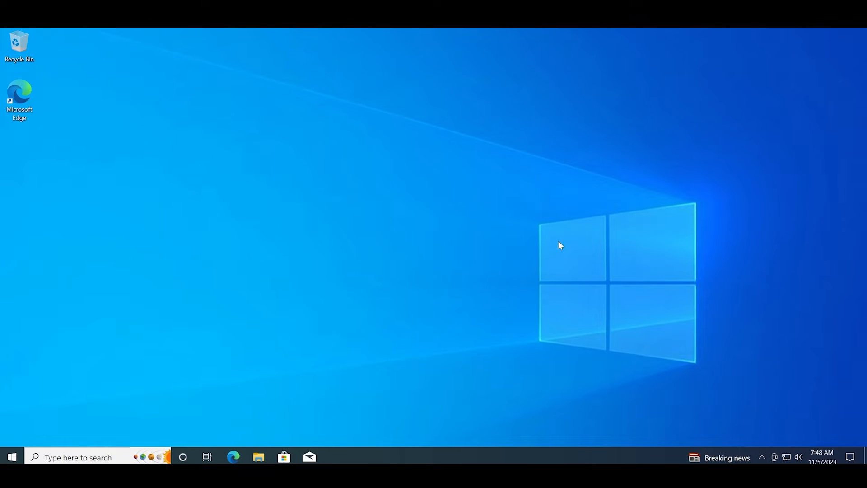
{"action": "mouse_move", "coordinate": [483, 265]}
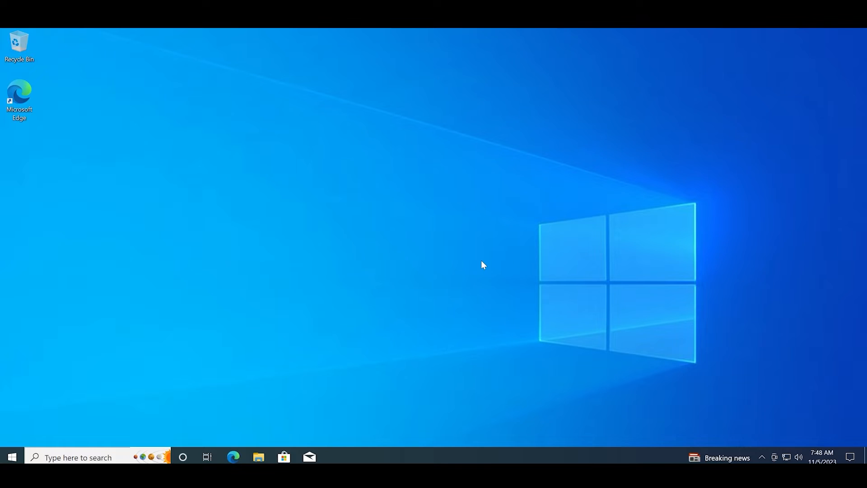
{"action": "mouse_move", "coordinate": [368, 369]}
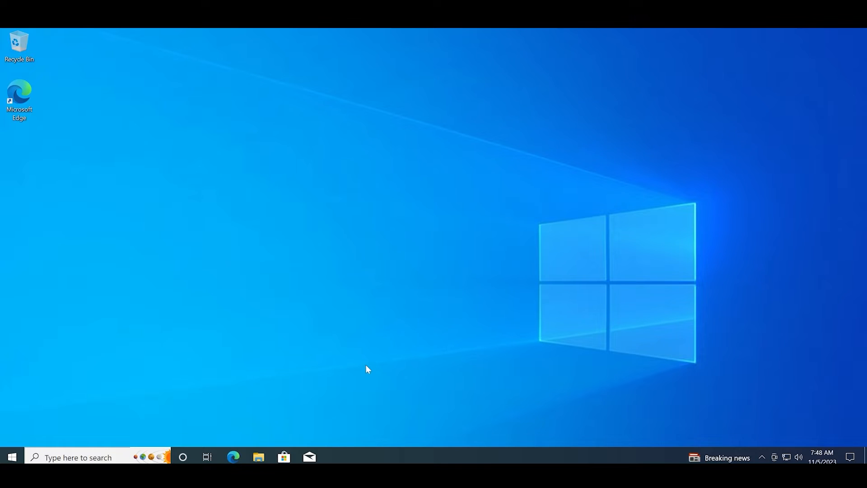
{"action": "mouse_move", "coordinate": [595, 184]}
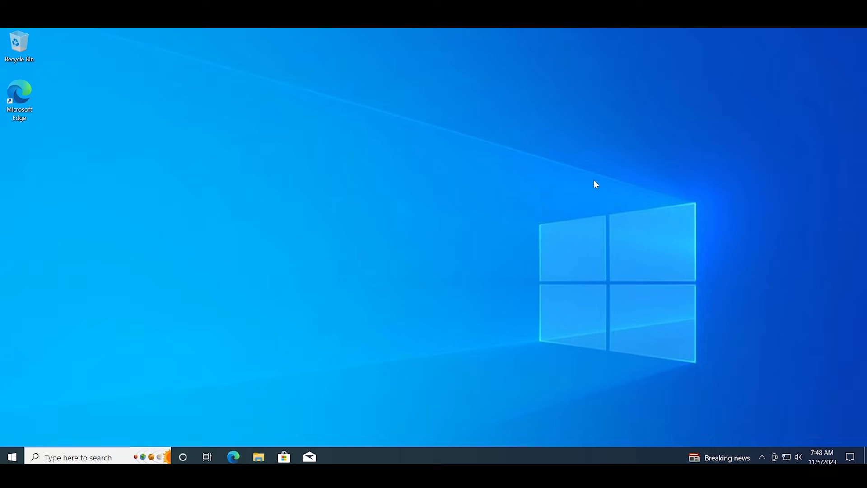
{"action": "mouse_move", "coordinate": [419, 319]}
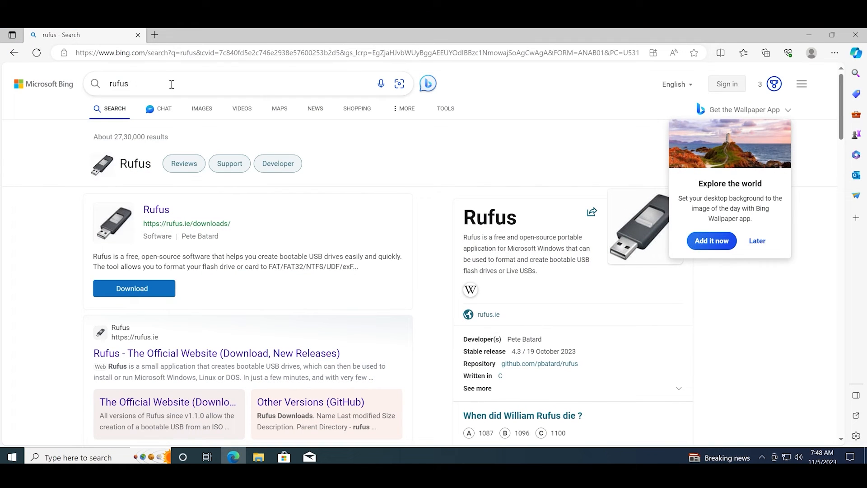
{"action": "mouse_move", "coordinate": [343, 142]}
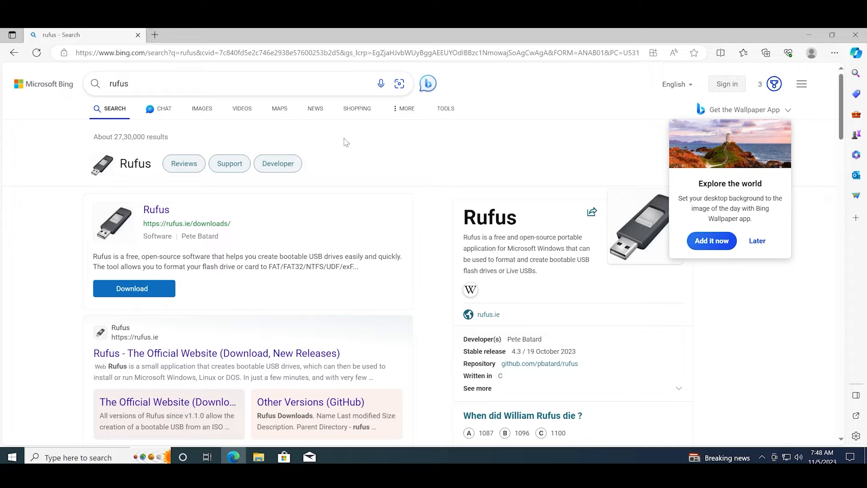
{"action": "mouse_move", "coordinate": [156, 209]}
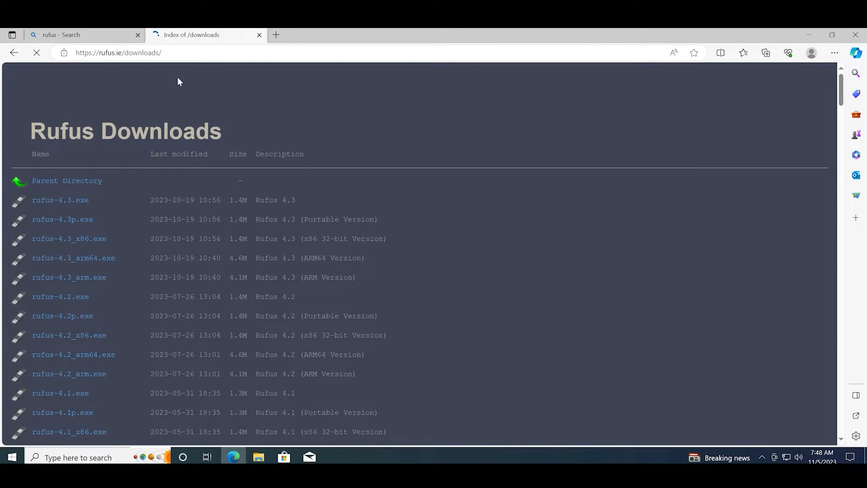
{"action": "mouse_move", "coordinate": [137, 35]}
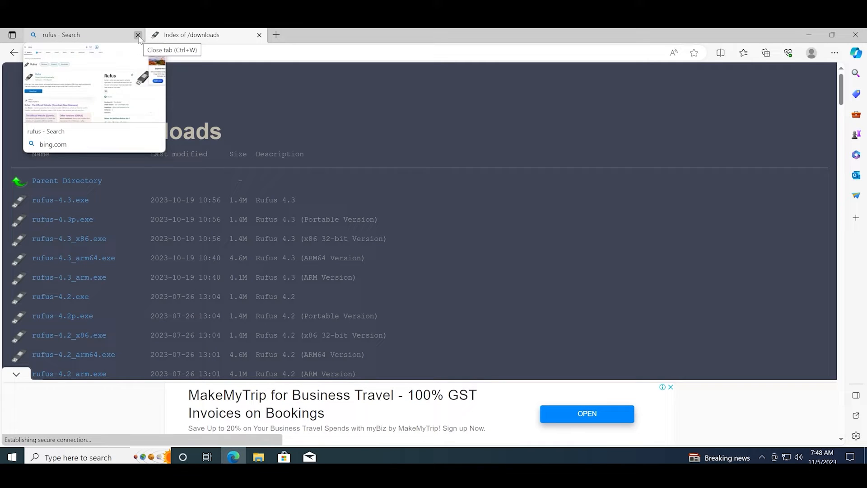
Close the Bing tab, confirm the rufus-4.3p.exe download finished, and close Edge
{"action": "left_click", "coordinate": [139, 35]}
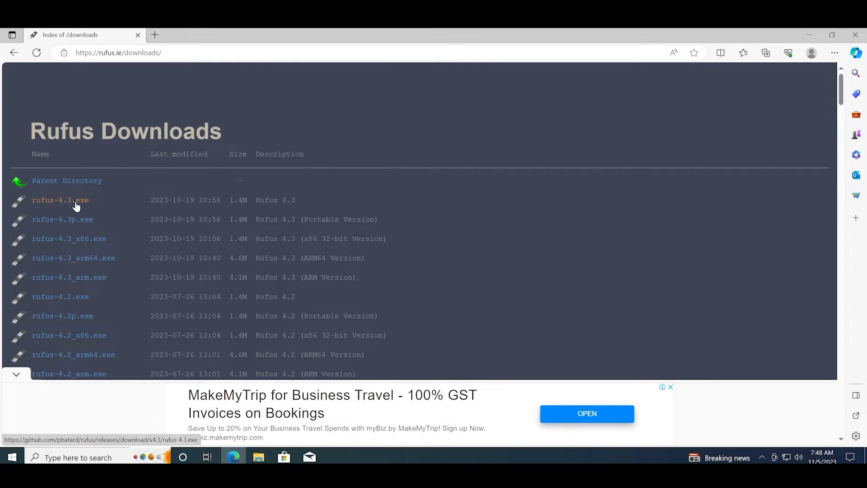
{"action": "mouse_move", "coordinate": [63, 219]}
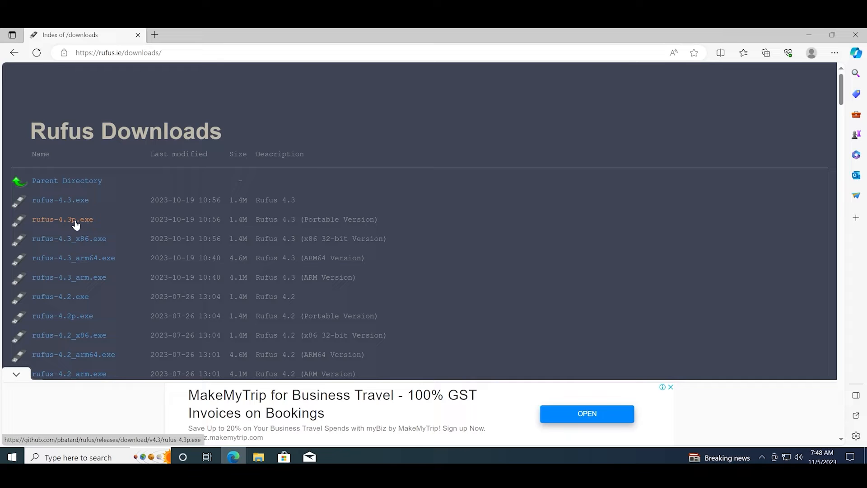
{"action": "mouse_move", "coordinate": [91, 224]}
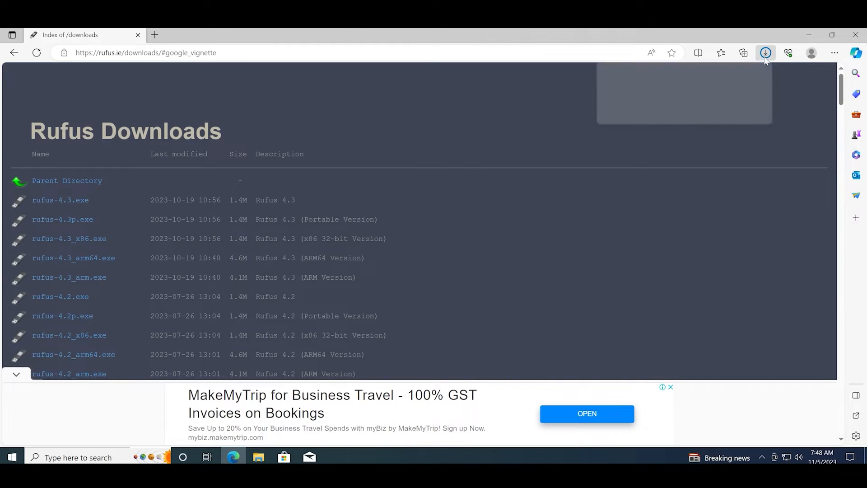
{"action": "left_click", "coordinate": [766, 52]}
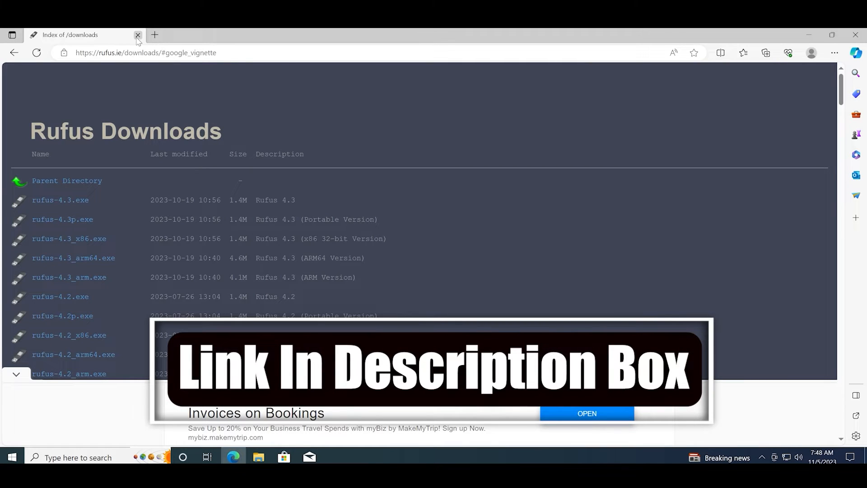
{"action": "left_click", "coordinate": [138, 34]}
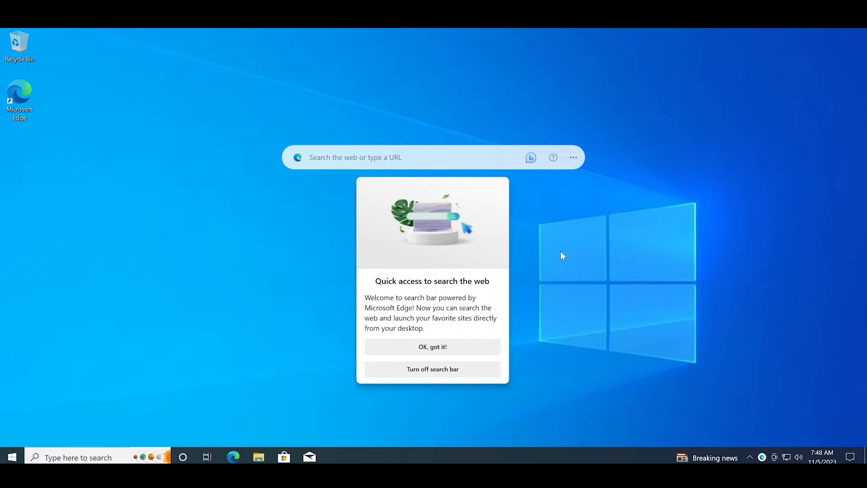
Turn off the desktop web search bar and bring up File Explorer
{"action": "left_click", "coordinate": [432, 370]}
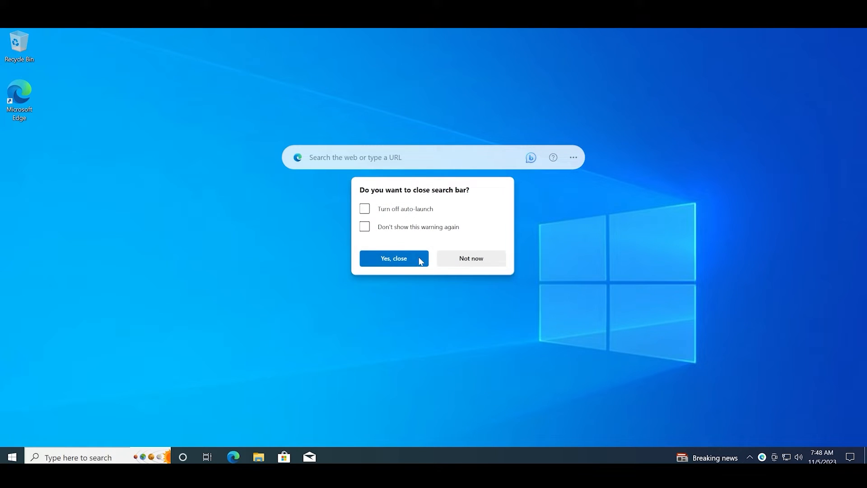
{"action": "left_click", "coordinate": [393, 258]}
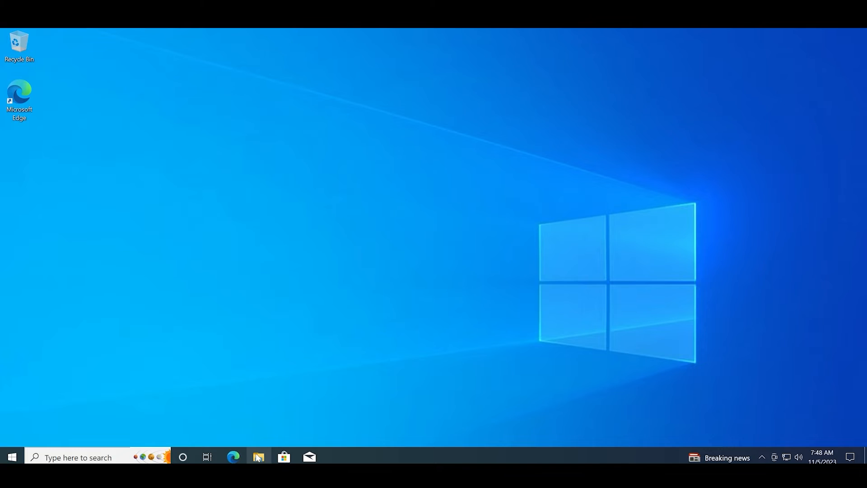
{"action": "left_click", "coordinate": [258, 456]}
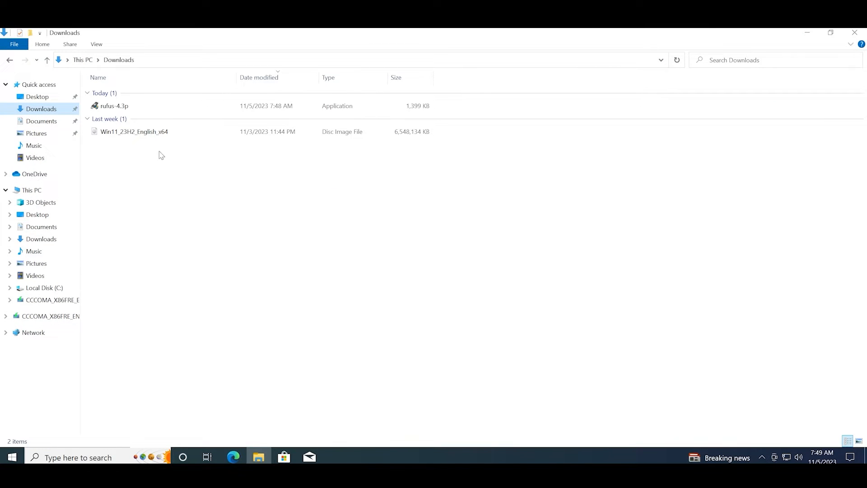
{"action": "mouse_move", "coordinate": [134, 131]}
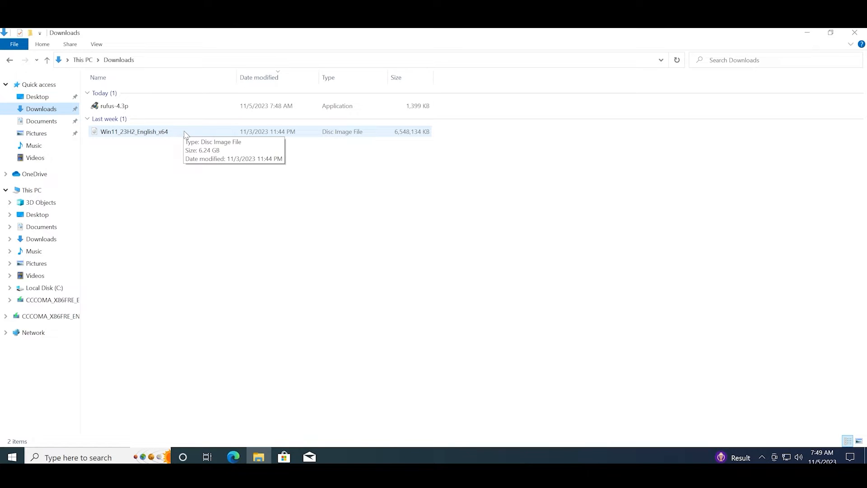
Mount Win11_23H2_English_x64.iso as DVD drive E: and bring up setup's context menu
{"action": "right_click", "coordinate": [172, 135]}
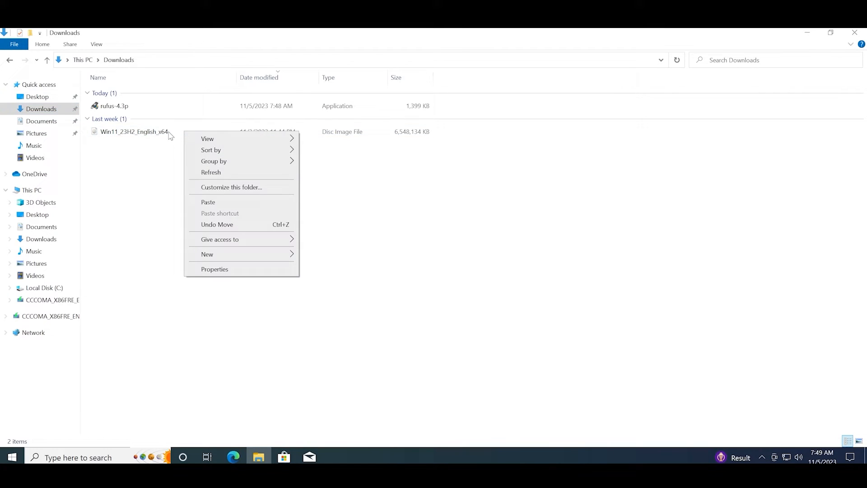
{"action": "left_click", "coordinate": [132, 131]}
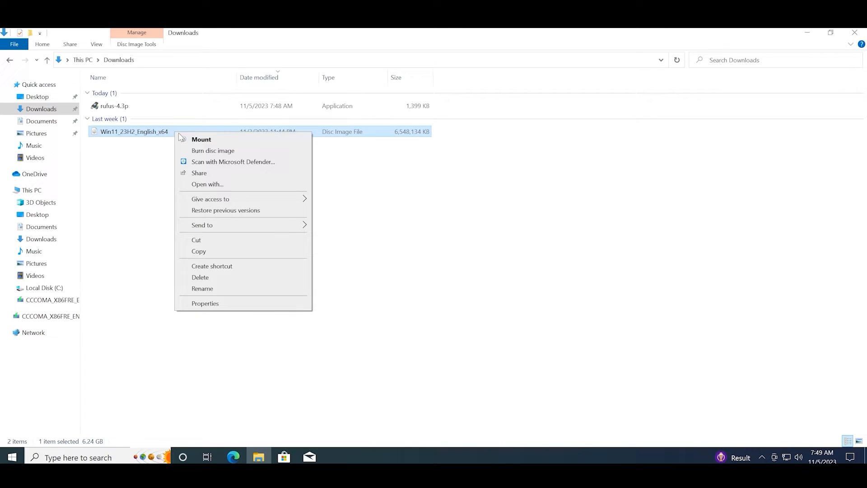
{"action": "left_click", "coordinate": [200, 139]}
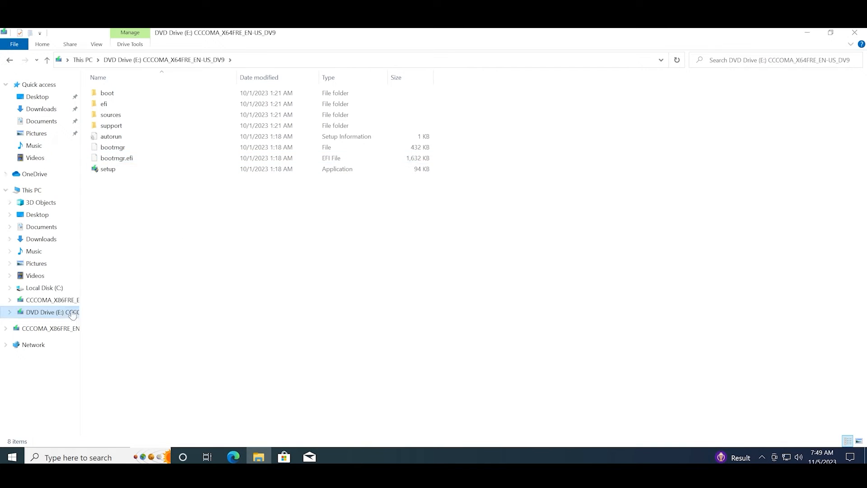
{"action": "right_click", "coordinate": [108, 169]}
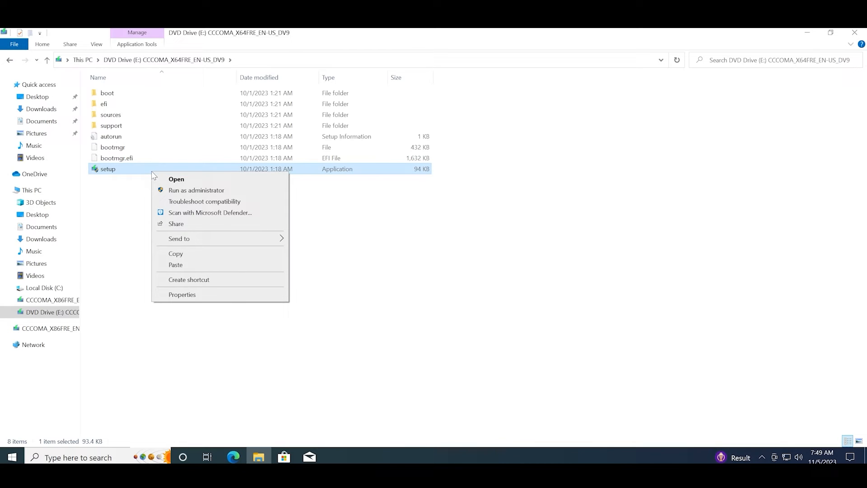
{"action": "left_click", "coordinate": [196, 190]}
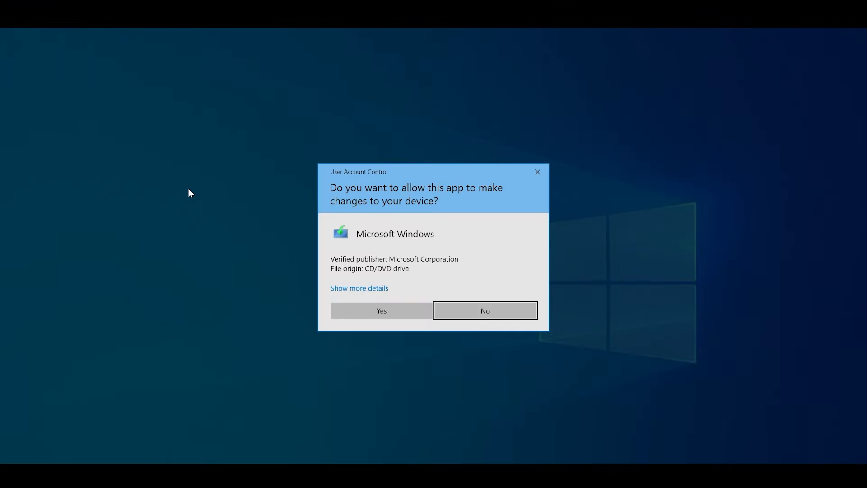
{"action": "mouse_move", "coordinate": [539, 202]}
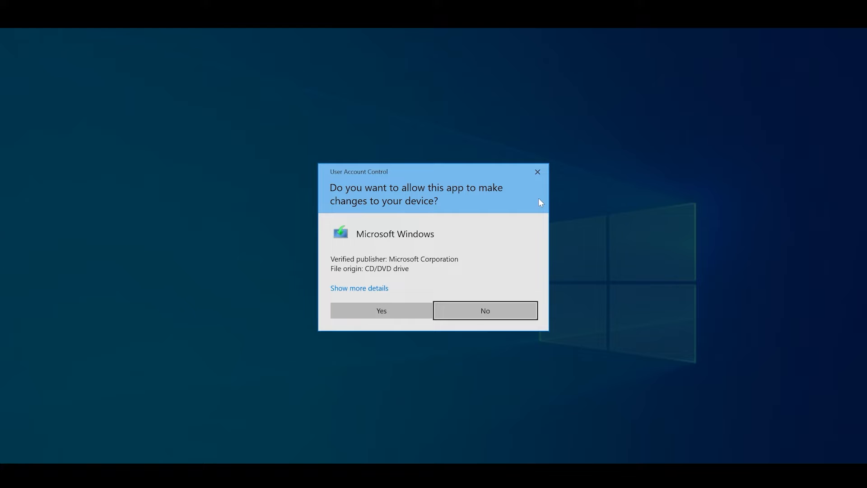
{"action": "mouse_move", "coordinate": [473, 308]}
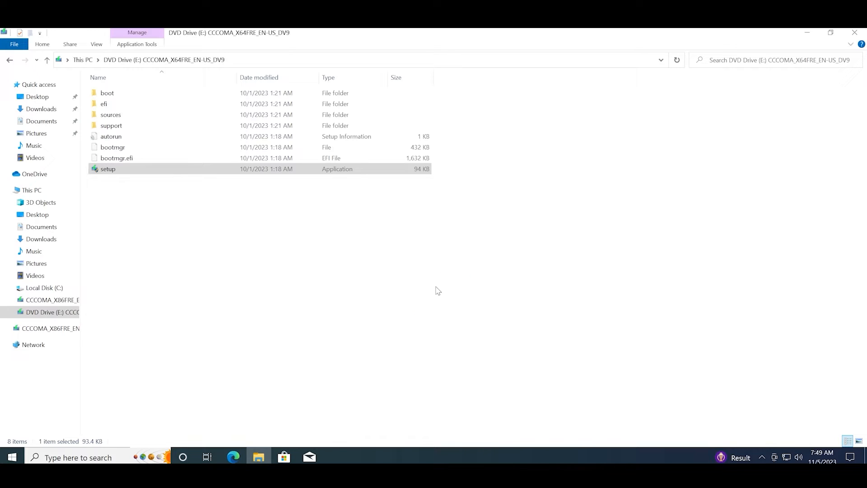
{"action": "double_click", "coordinate": [108, 168]}
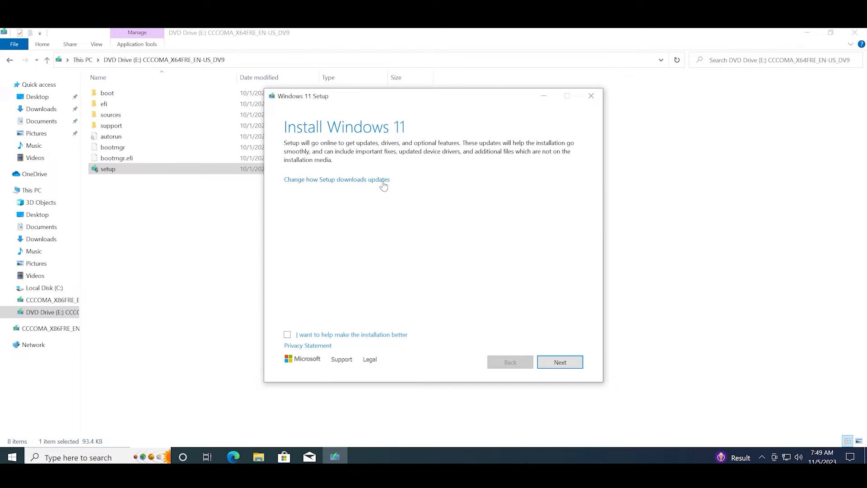
{"action": "left_click", "coordinate": [336, 179]}
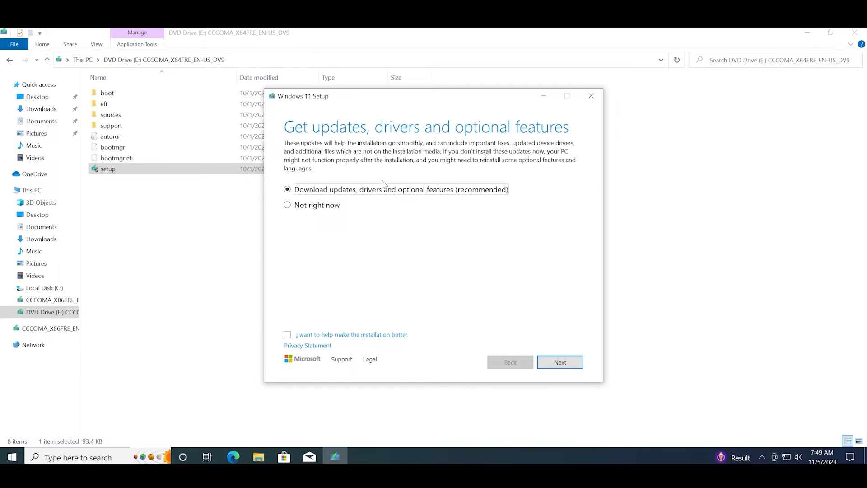
{"action": "left_click", "coordinate": [559, 362]}
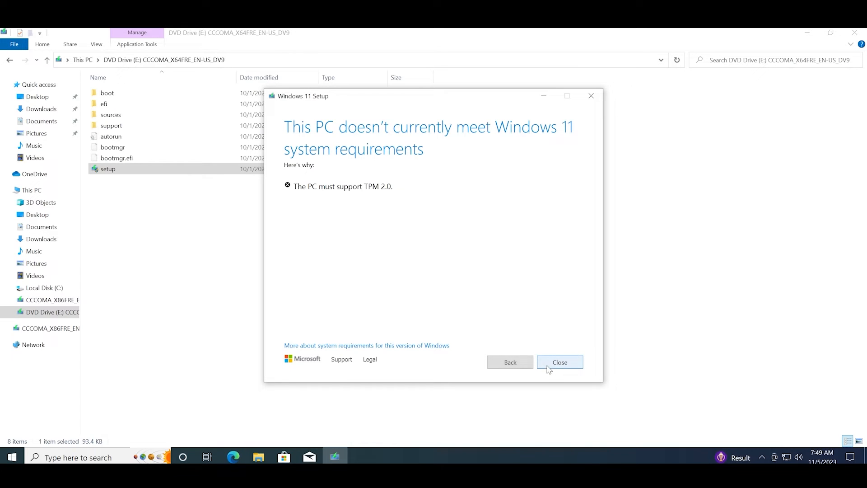
{"action": "mouse_move", "coordinate": [437, 206]}
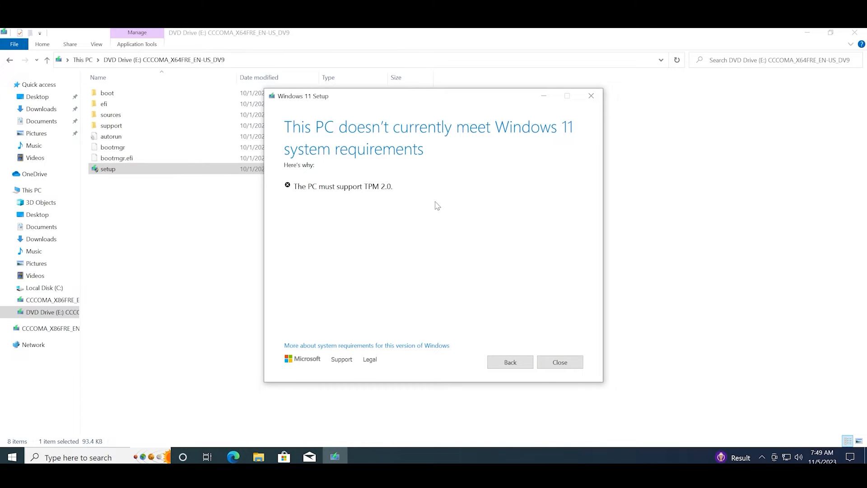
{"action": "left_click", "coordinate": [559, 362]}
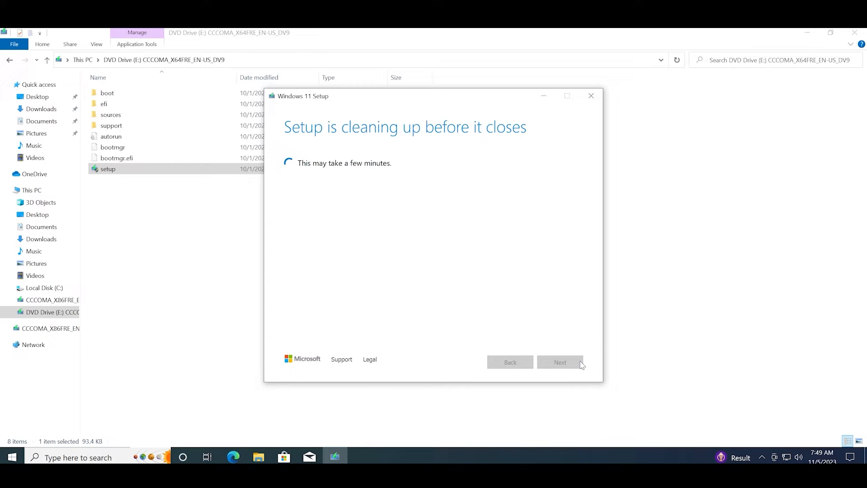
{"action": "mouse_move", "coordinate": [709, 241]}
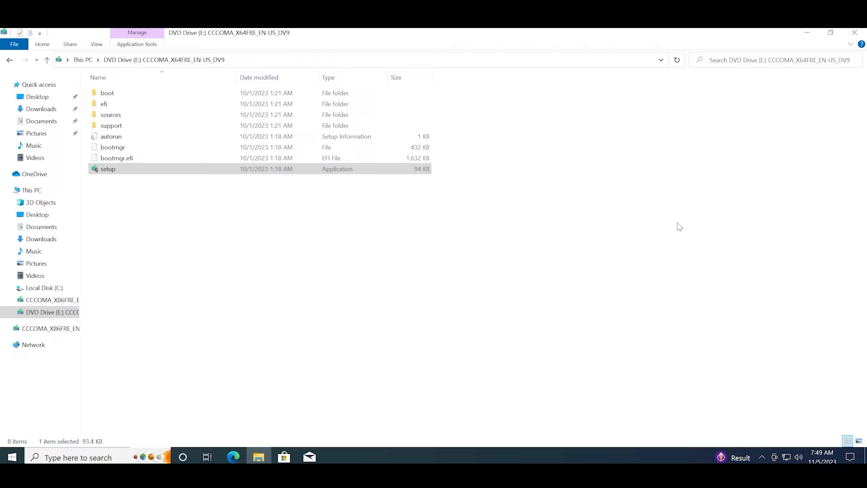
Launch rufus-4.3p from Downloads and approve the User Account Control prompt
{"action": "left_click", "coordinate": [42, 108]}
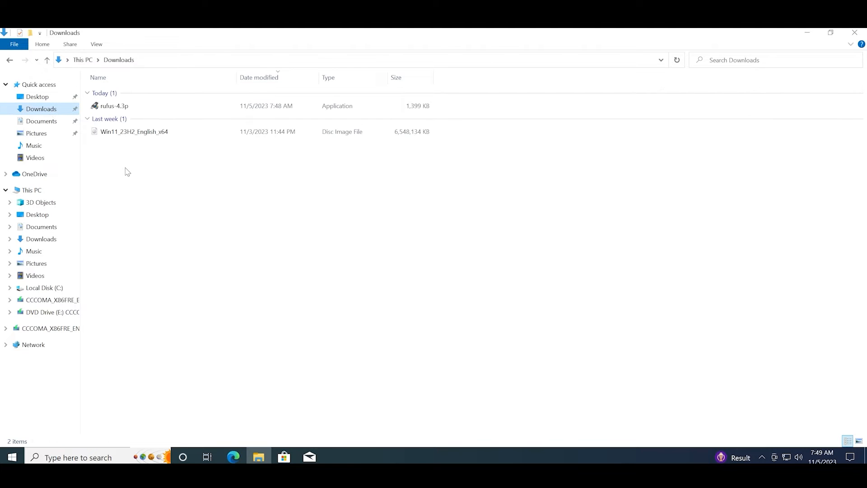
{"action": "left_click", "coordinate": [113, 106]}
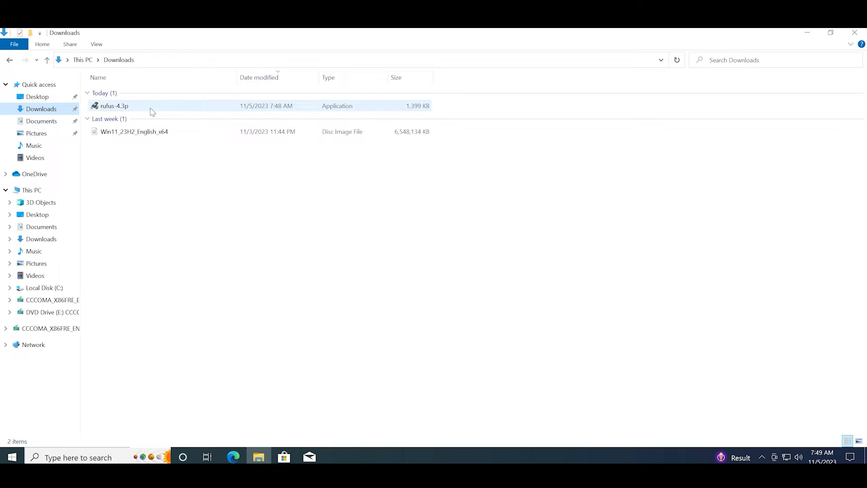
{"action": "left_click", "coordinate": [114, 105]}
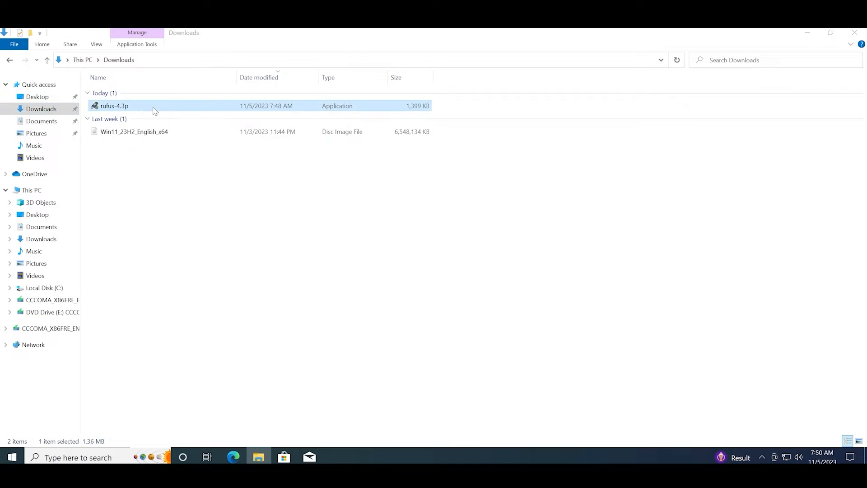
{"action": "double_click", "coordinate": [114, 106]}
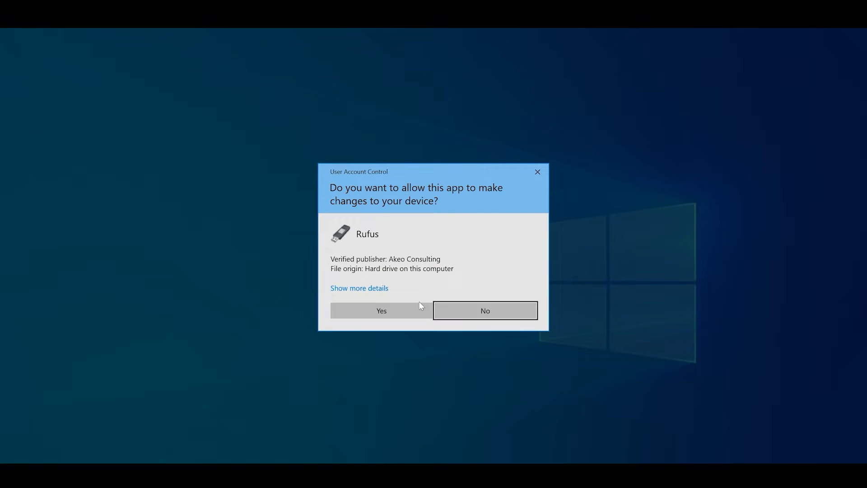
{"action": "left_click", "coordinate": [380, 311]}
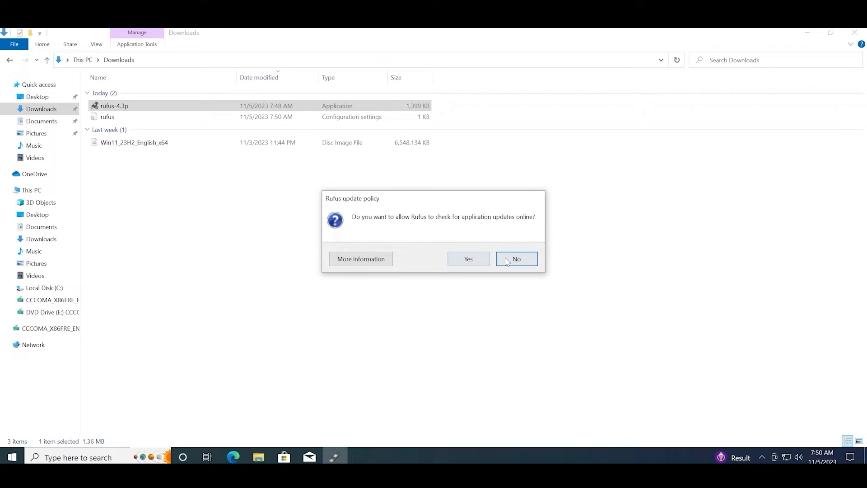
Decline Rufus update checks, pick the 16 GB USB drive, and browse for a boot image
{"action": "left_click", "coordinate": [516, 259]}
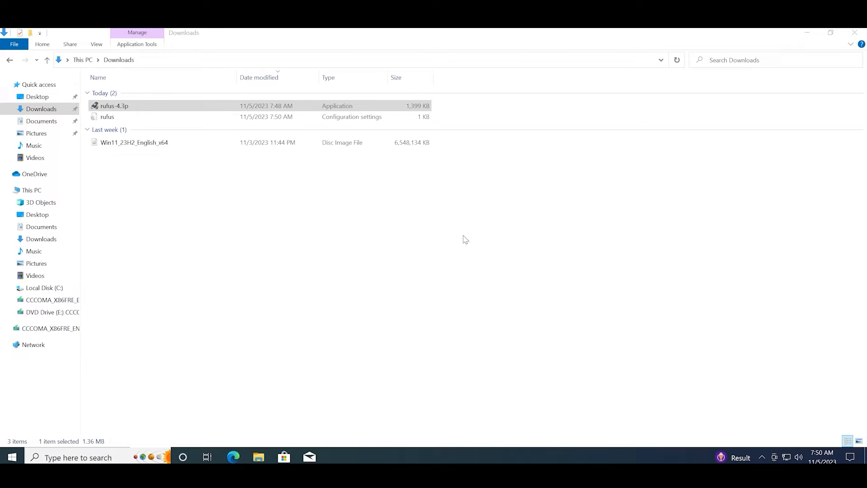
{"action": "double_click", "coordinate": [115, 105]}
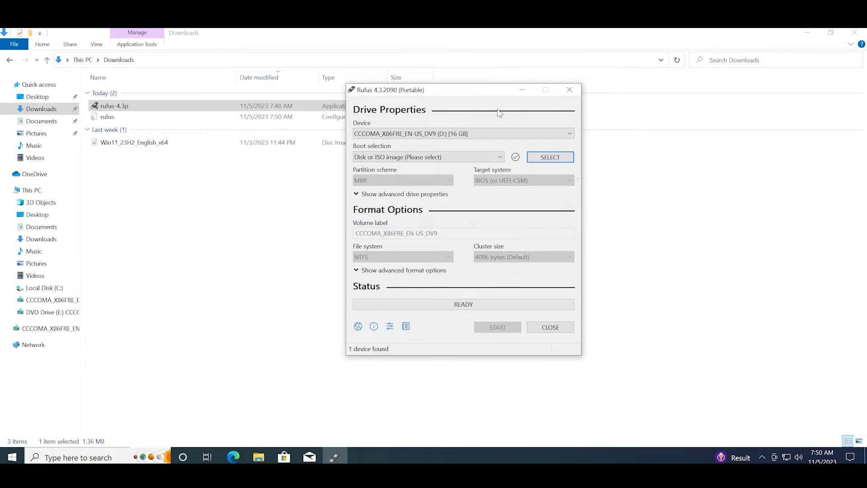
{"action": "left_click", "coordinate": [568, 134]}
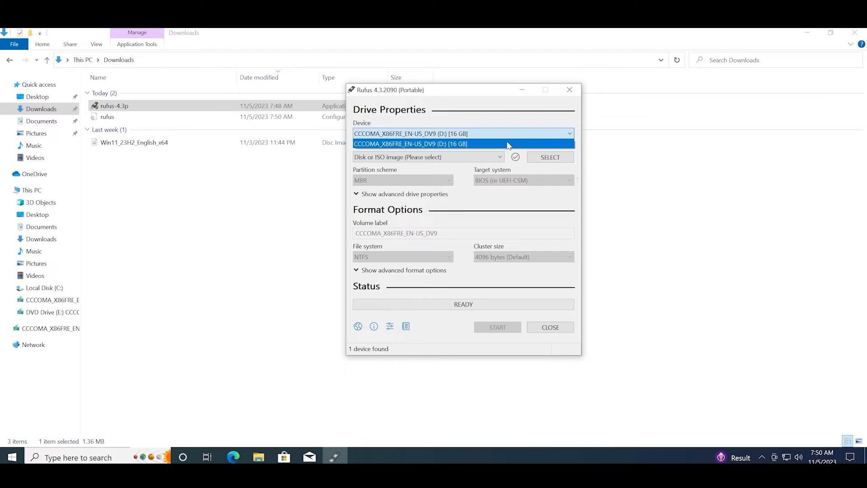
{"action": "left_click", "coordinate": [463, 144]}
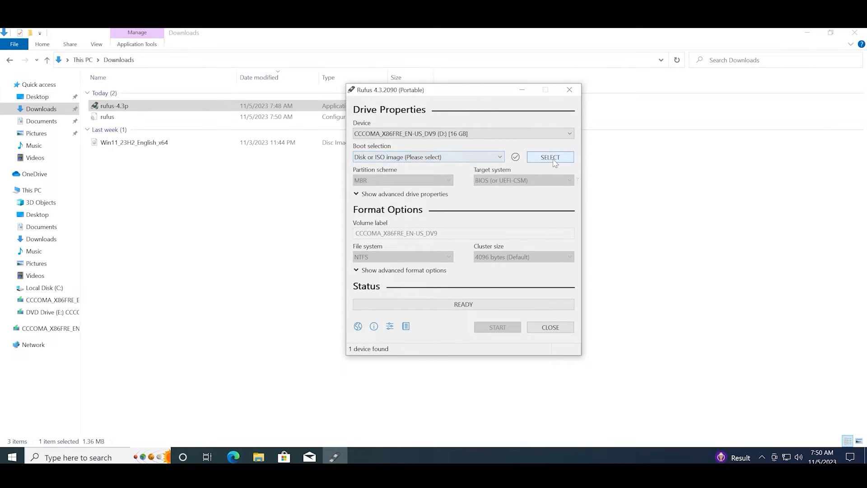
{"action": "left_click", "coordinate": [550, 157]}
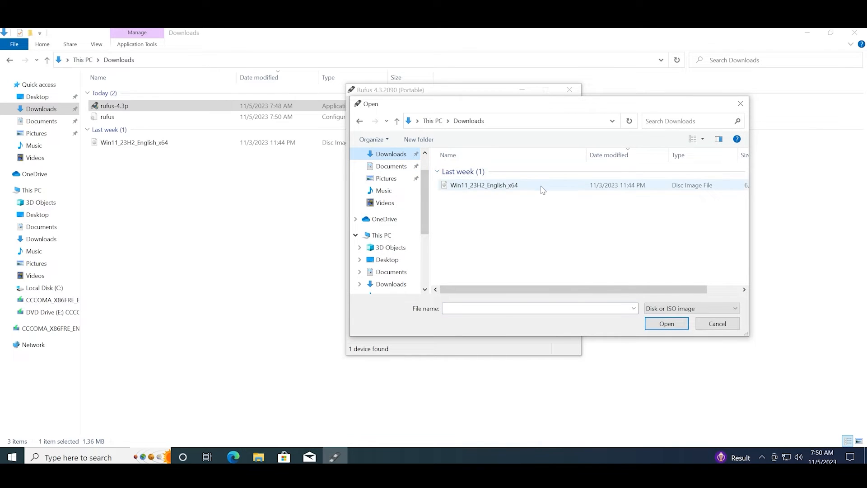
Load the Windows 11 23H2 image and set the volume label to 'Win11Unsupported'
{"action": "left_click", "coordinate": [666, 323]}
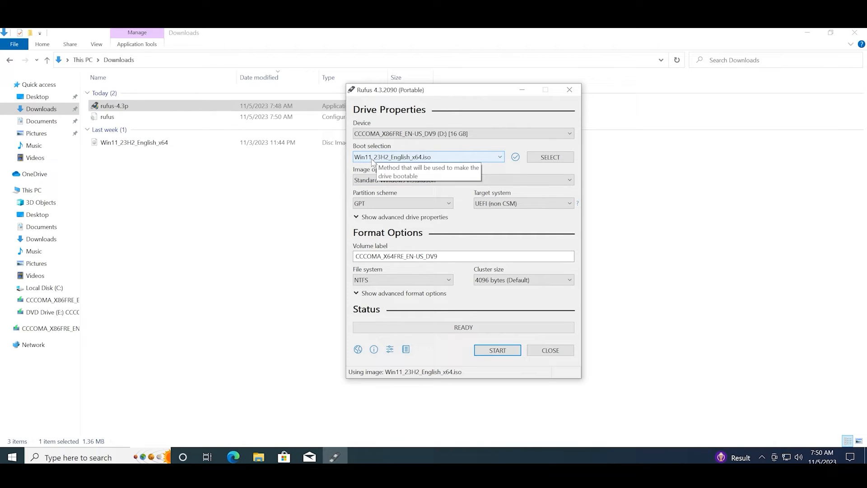
{"action": "mouse_move", "coordinate": [545, 177]}
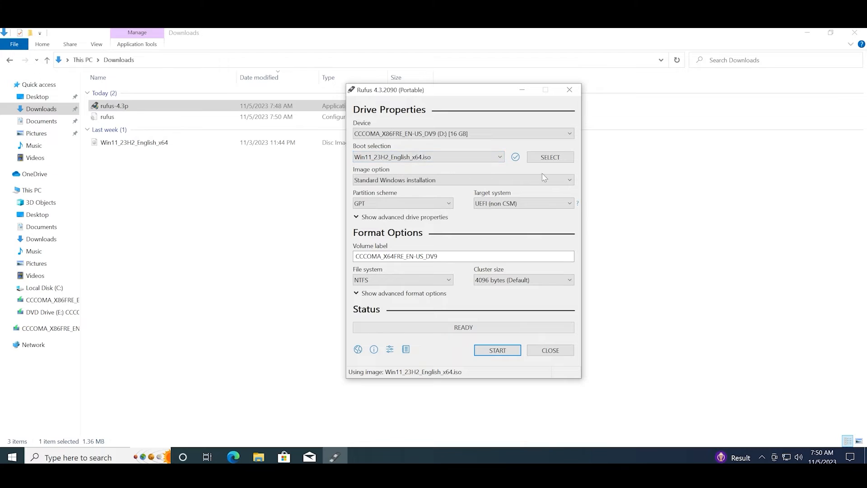
{"action": "mouse_move", "coordinate": [565, 200]}
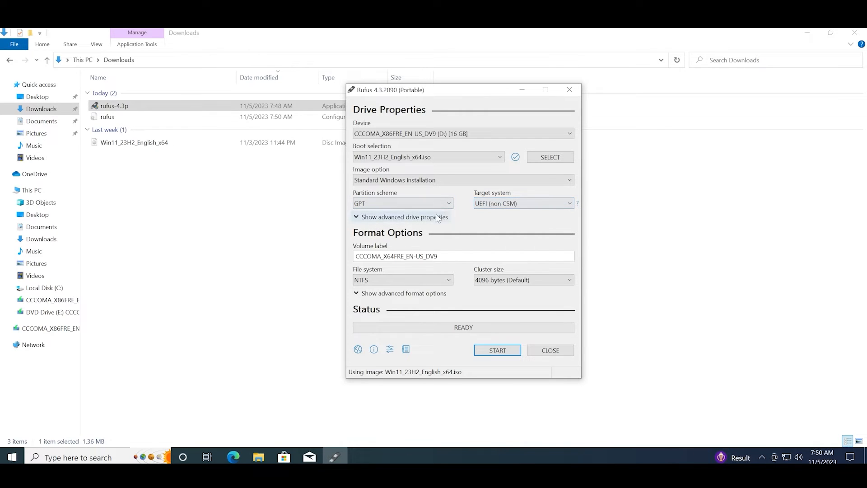
{"action": "mouse_move", "coordinate": [377, 259]}
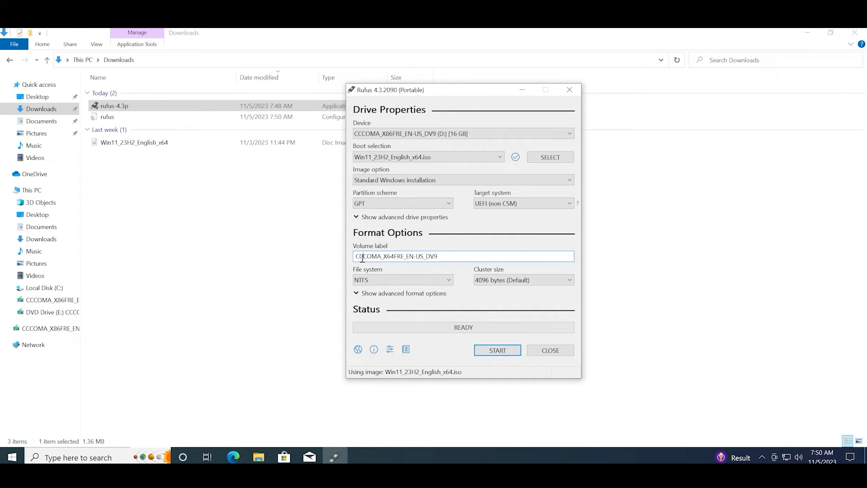
{"action": "type", "text": "W"}
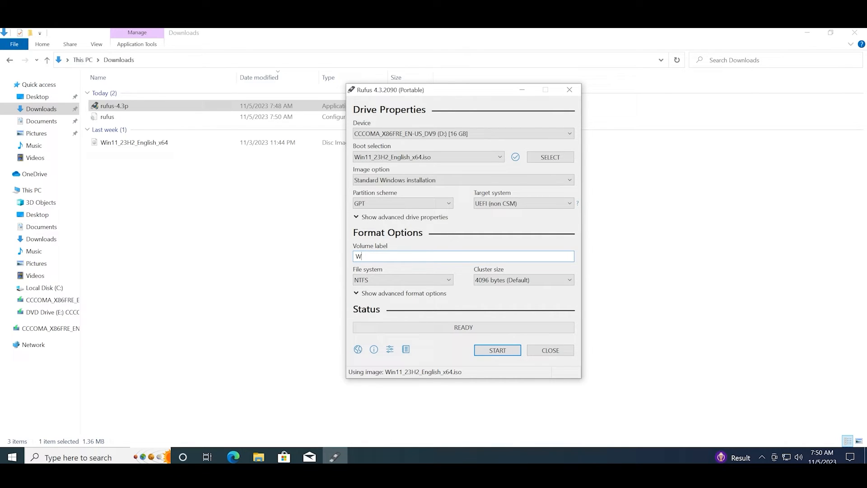
{"action": "type", "text": "in11"}
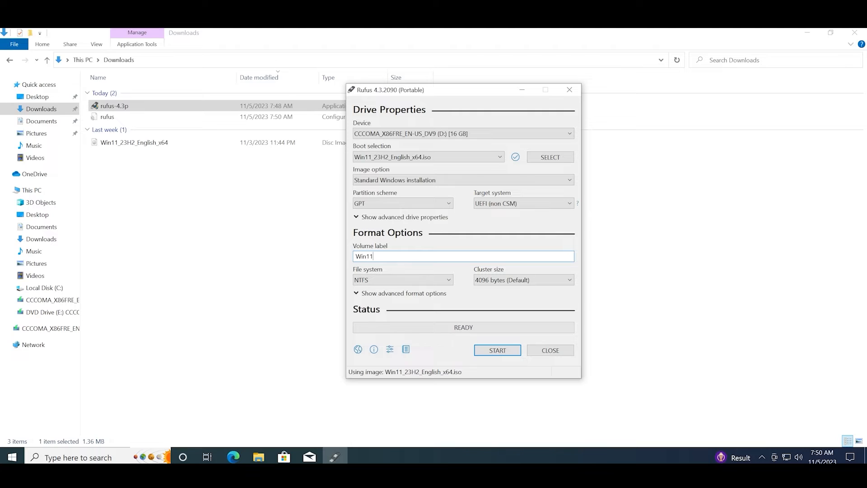
{"action": "type", "text": "Unsu"}
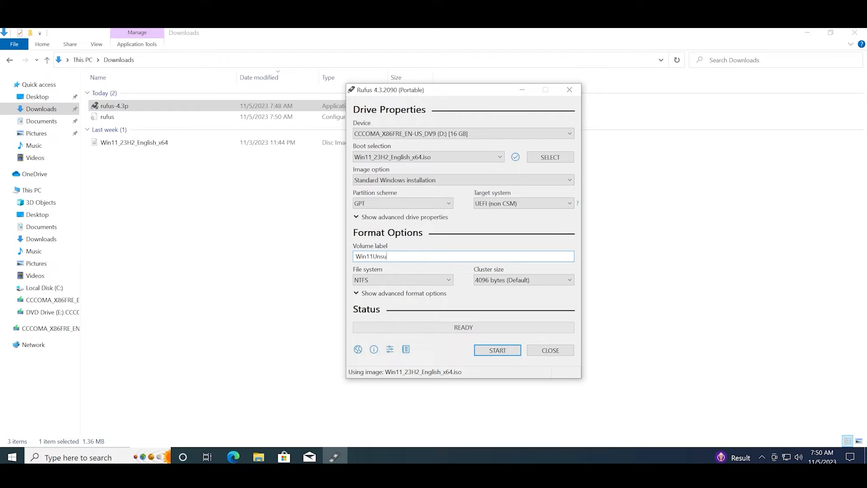
{"action": "type", "text": "ppo"}
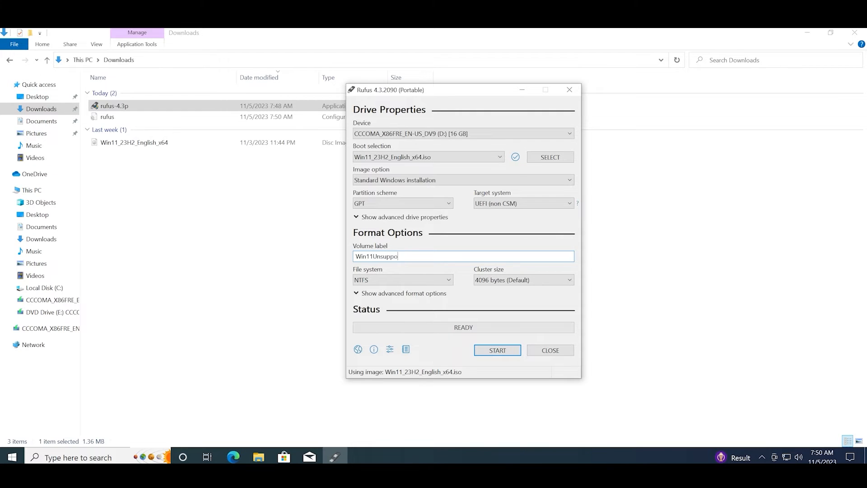
{"action": "type", "text": "rted"}
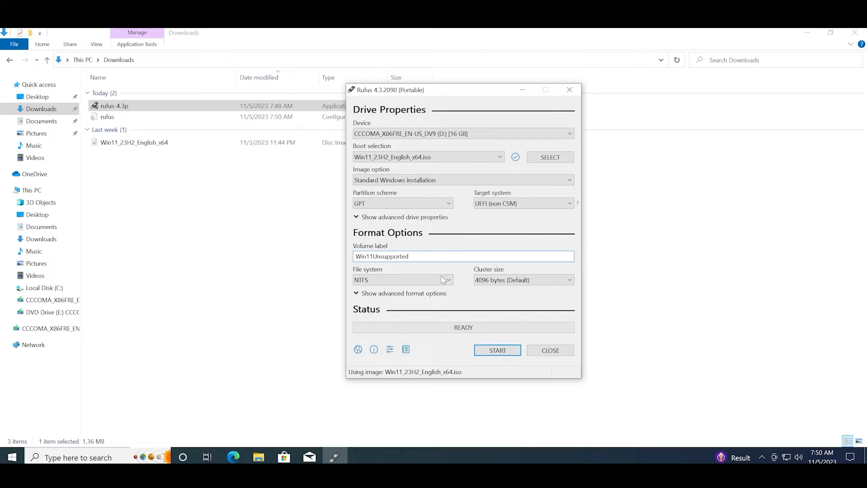
{"action": "left_click", "coordinate": [400, 293]}
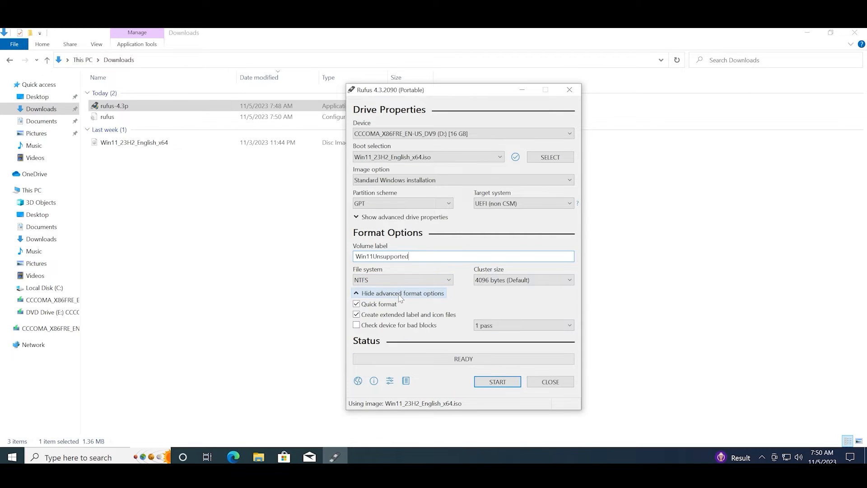
{"action": "left_click", "coordinate": [403, 293]}
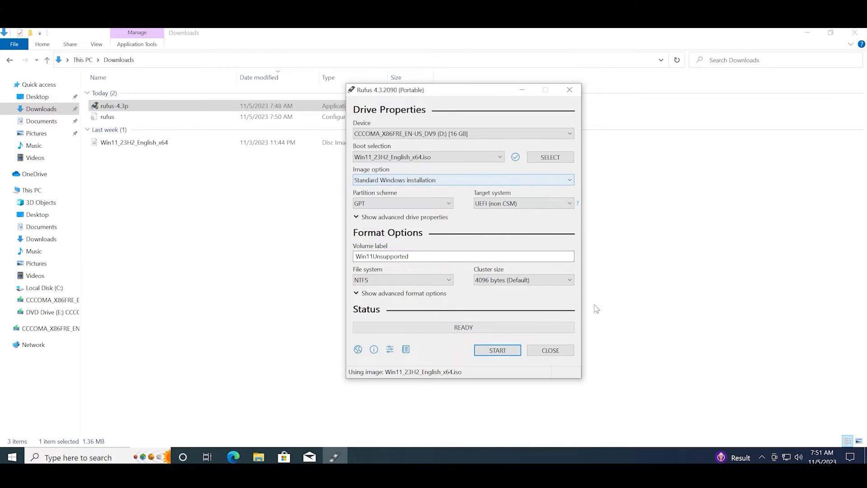
{"action": "mouse_move", "coordinate": [497, 350]}
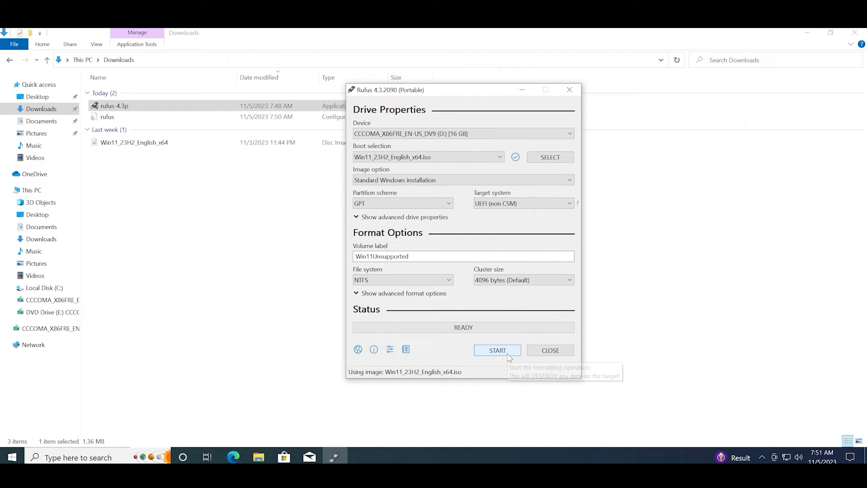
Write the USB with TPM and online-account bypasses, data collection disabled, accepting the erase warning
{"action": "left_click", "coordinate": [497, 350]}
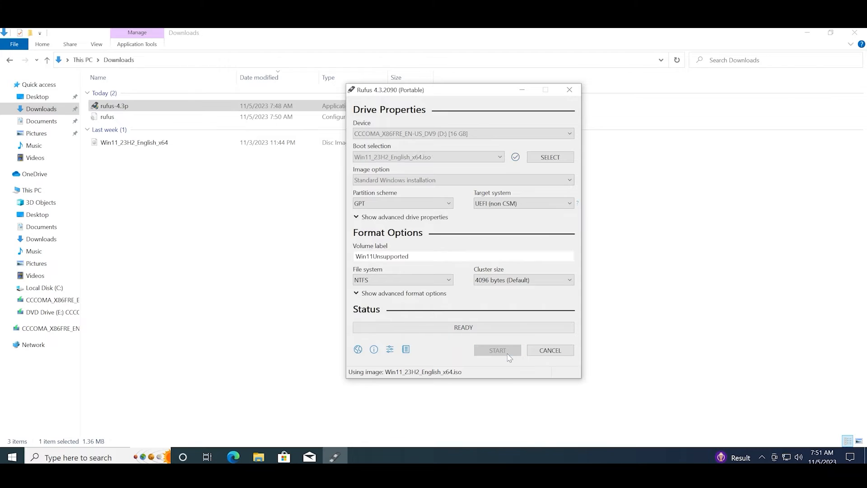
{"action": "left_click", "coordinate": [497, 350]}
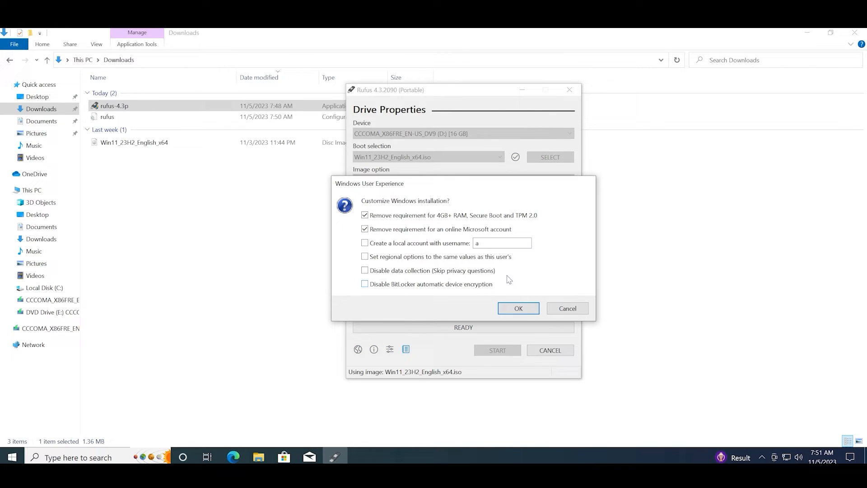
{"action": "mouse_move", "coordinate": [462, 223]}
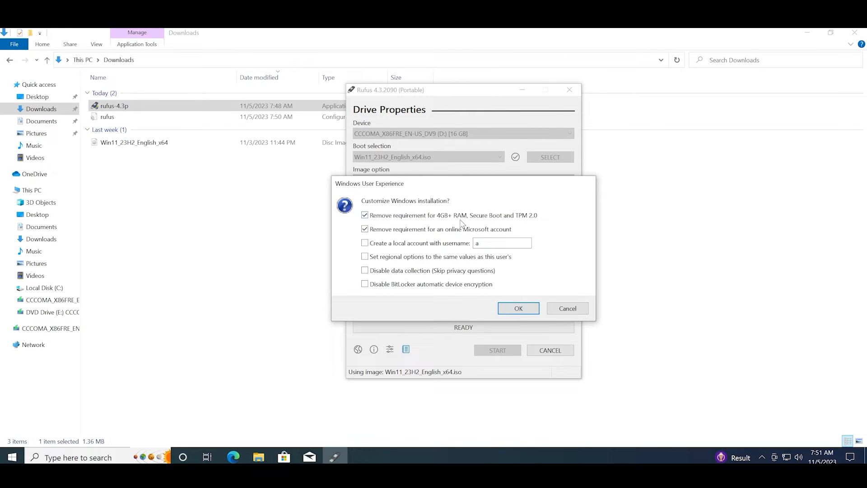
{"action": "mouse_move", "coordinate": [523, 223]}
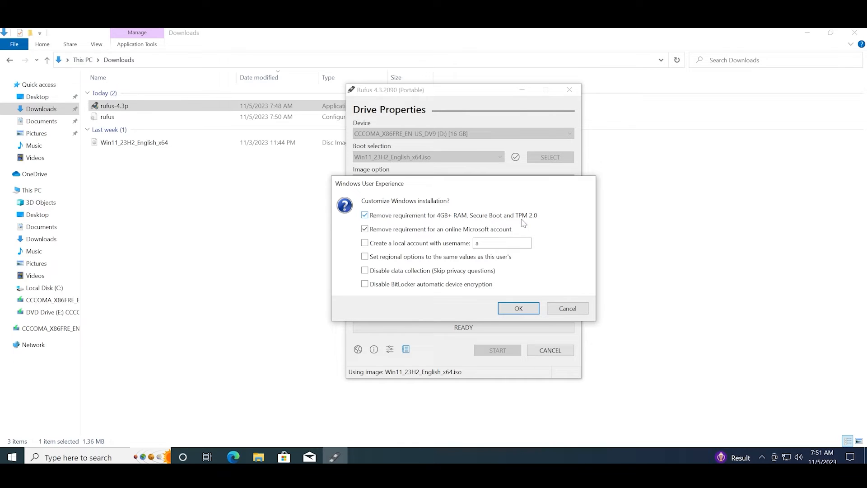
{"action": "mouse_move", "coordinate": [395, 224]}
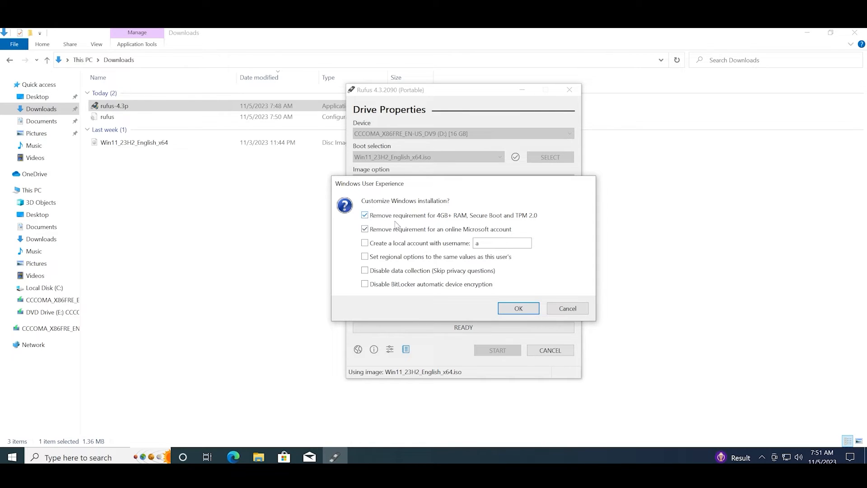
{"action": "mouse_move", "coordinate": [431, 239]}
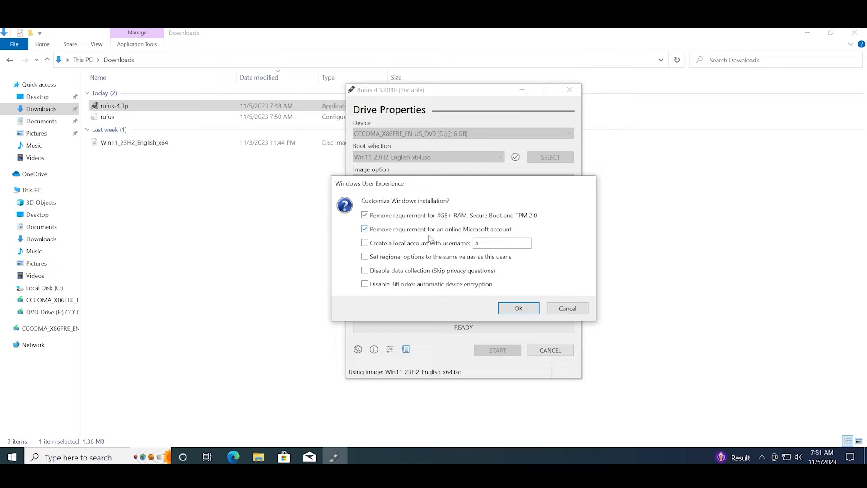
{"action": "mouse_move", "coordinate": [481, 235]}
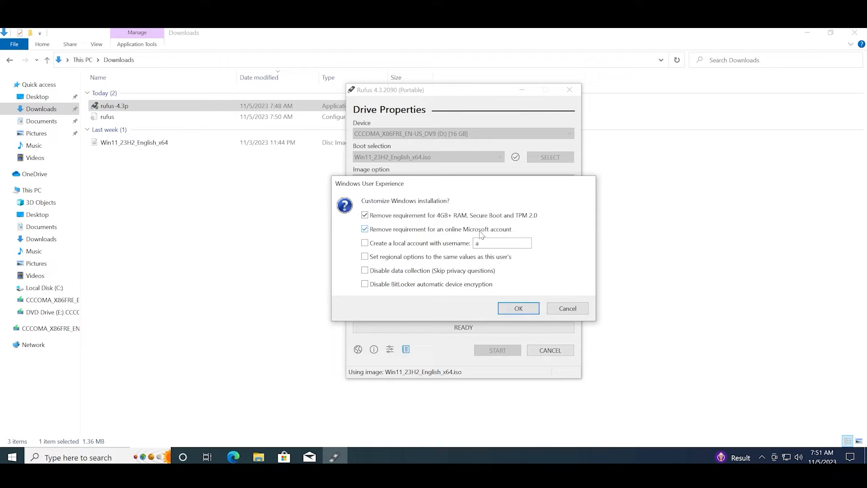
{"action": "mouse_move", "coordinate": [469, 245]}
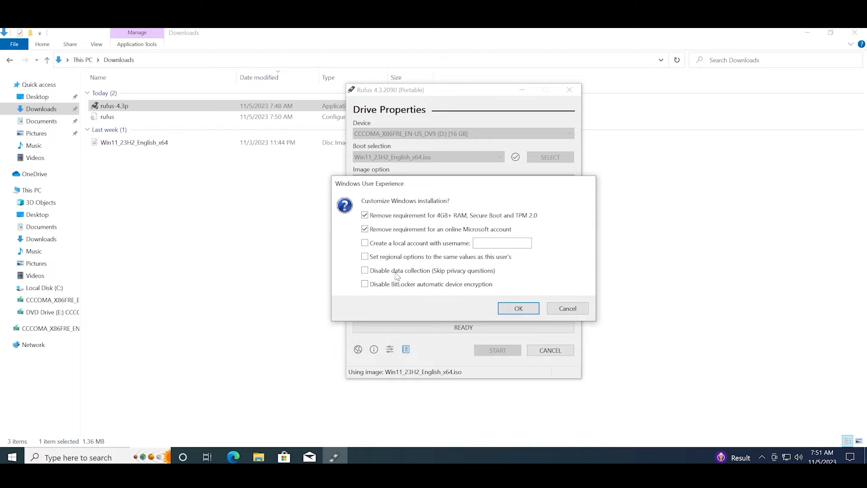
{"action": "mouse_move", "coordinate": [372, 276]}
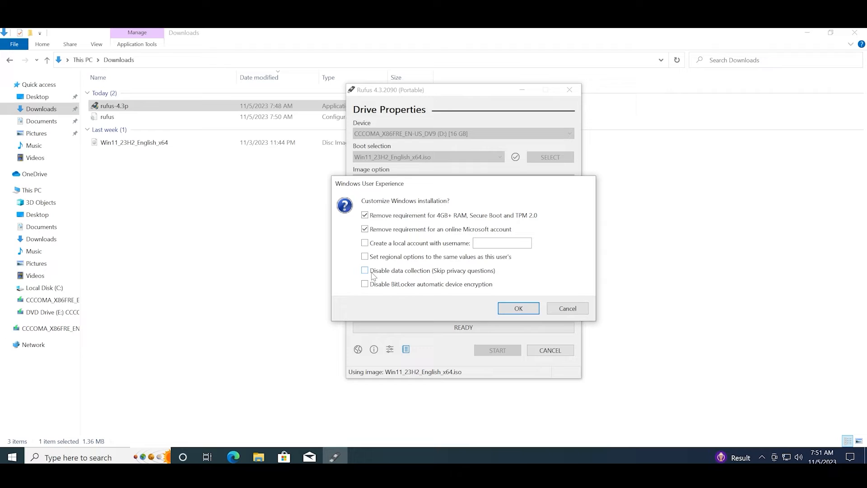
{"action": "left_click", "coordinate": [365, 270]}
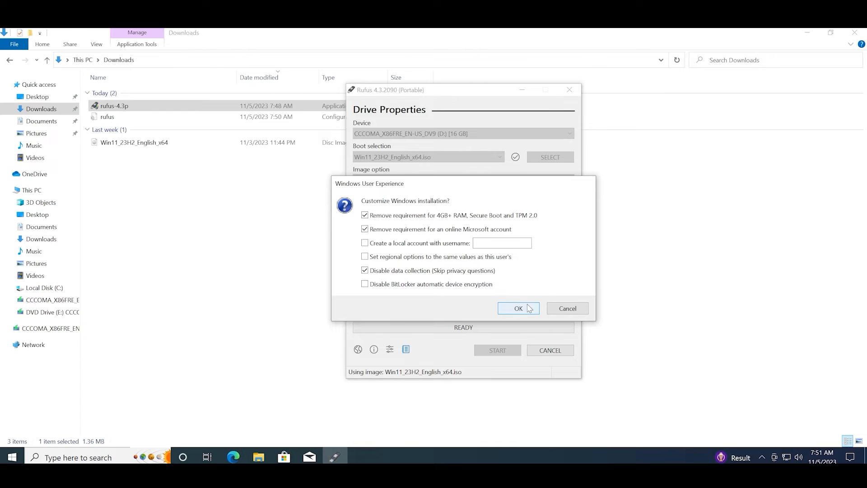
{"action": "left_click", "coordinate": [518, 308]}
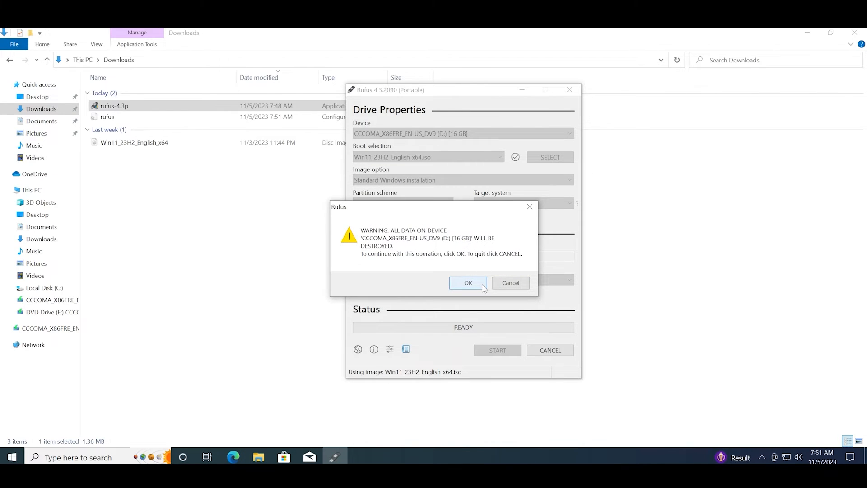
{"action": "left_click", "coordinate": [468, 283]}
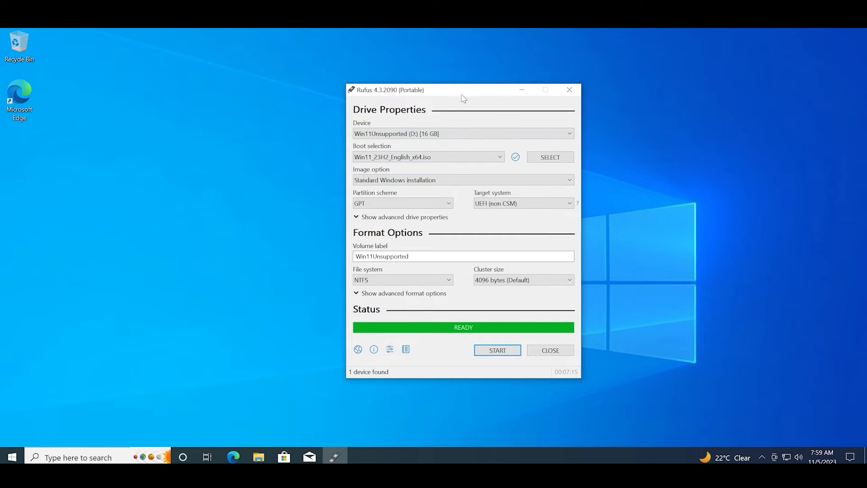
{"action": "mouse_move", "coordinate": [549, 350]}
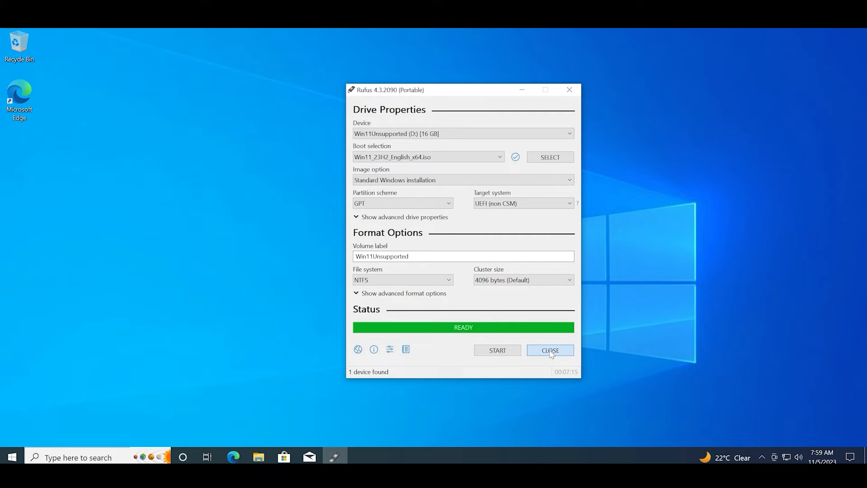
Close Rufus, confirm Win11Unsupported shows as drive D: under This PC, then close Explorer
{"action": "left_click", "coordinate": [550, 350]}
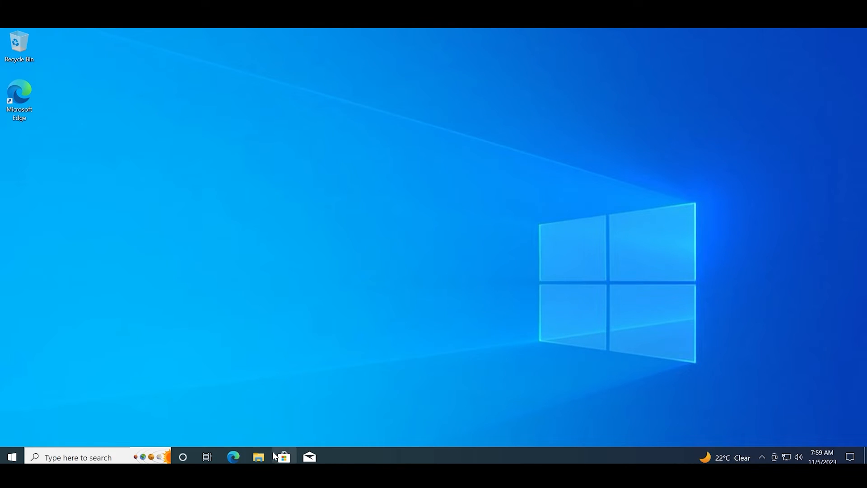
{"action": "left_click", "coordinate": [259, 457]}
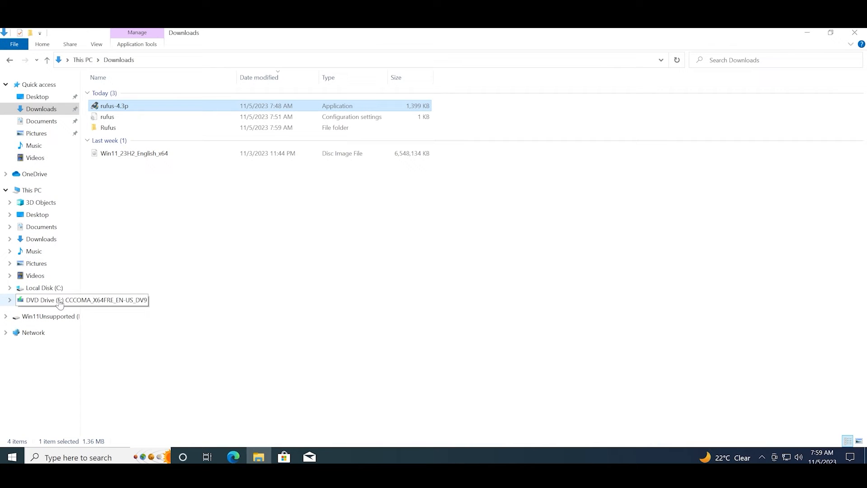
{"action": "left_click", "coordinate": [32, 190]}
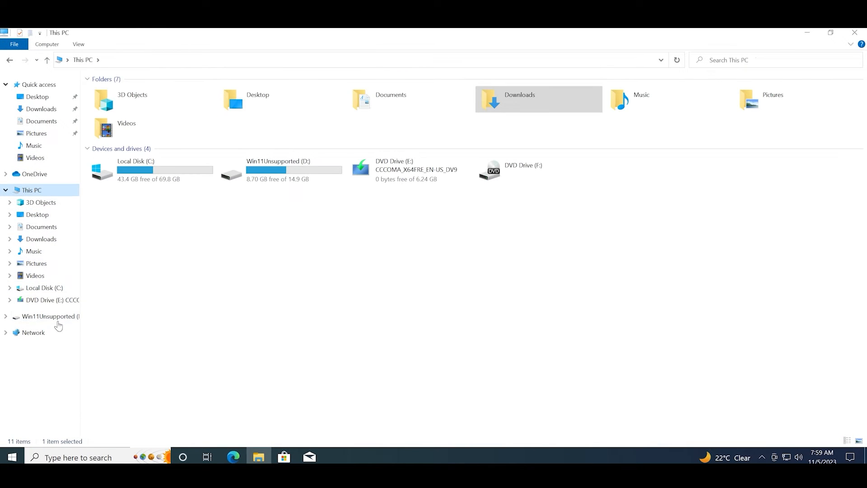
{"action": "left_click", "coordinate": [280, 170]}
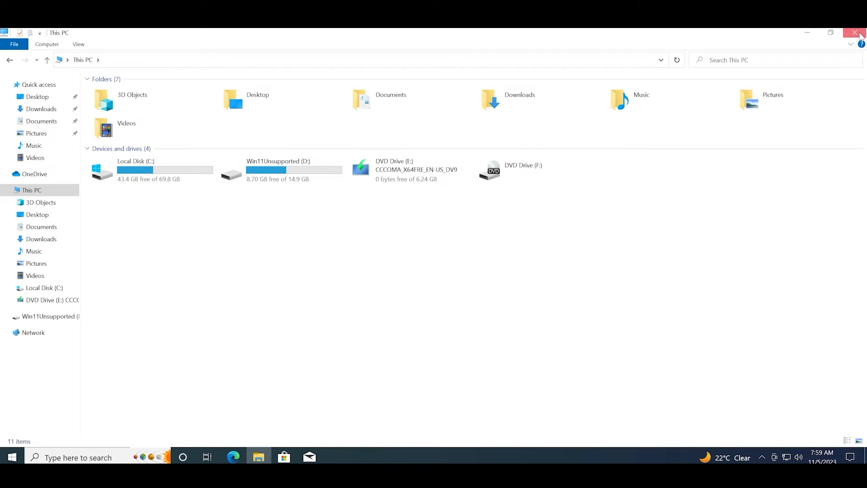
{"action": "left_click", "coordinate": [859, 33]}
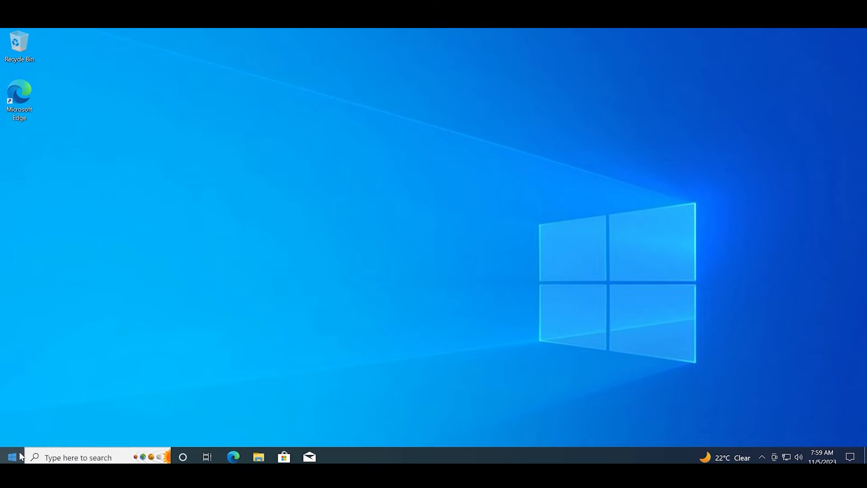
Go through Start into Settings toward Update & Security's Advanced startup restart
{"action": "left_click", "coordinate": [8, 457]}
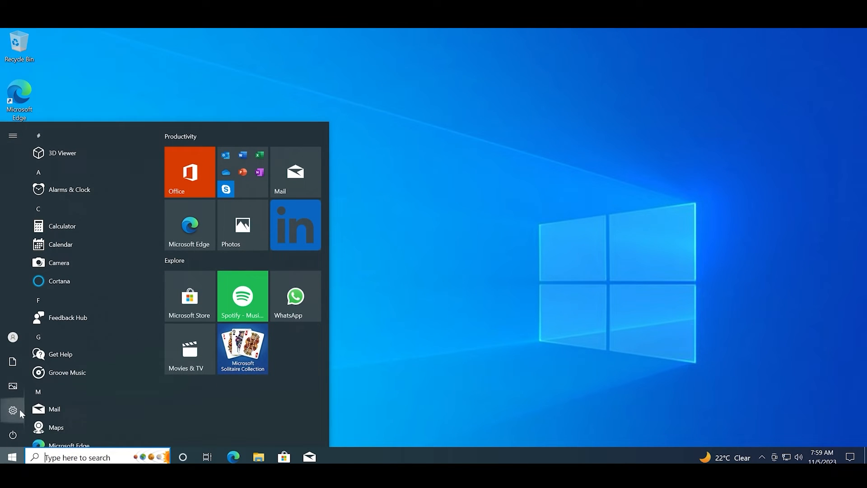
{"action": "left_click", "coordinate": [13, 136]}
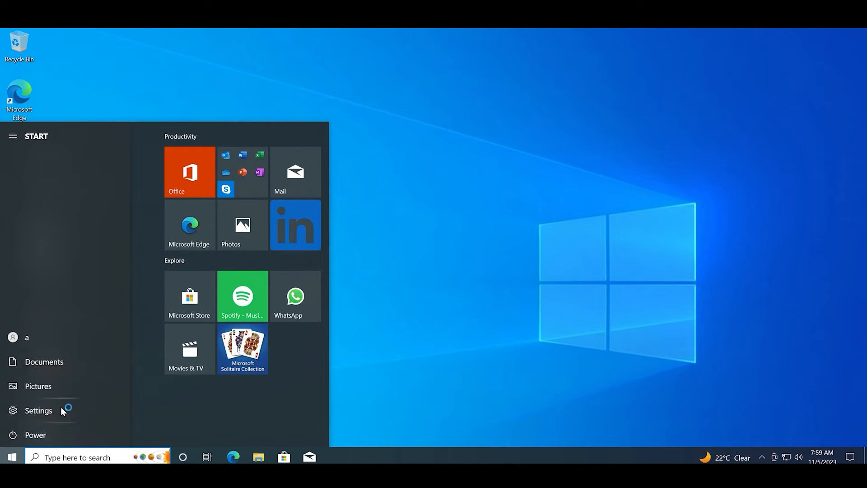
{"action": "left_click", "coordinate": [35, 435]}
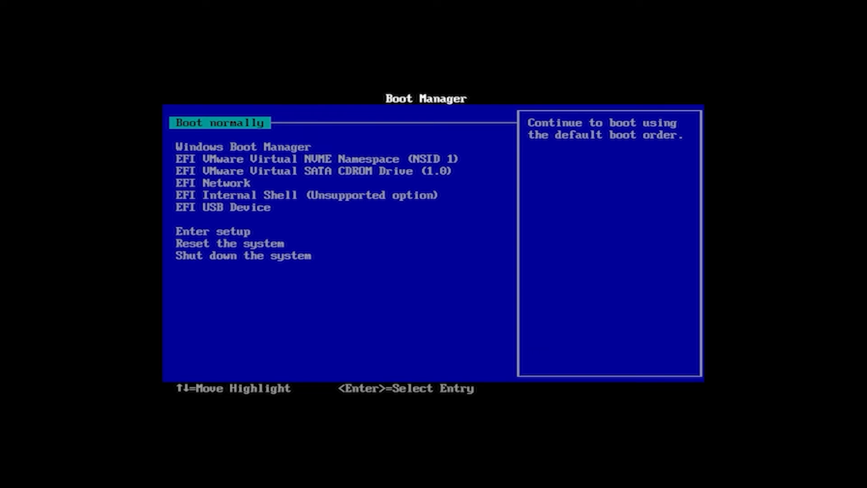
Highlight EFI USB Device in the Boot Manager to boot into Windows Setup
{"action": "key", "text": "Down"}
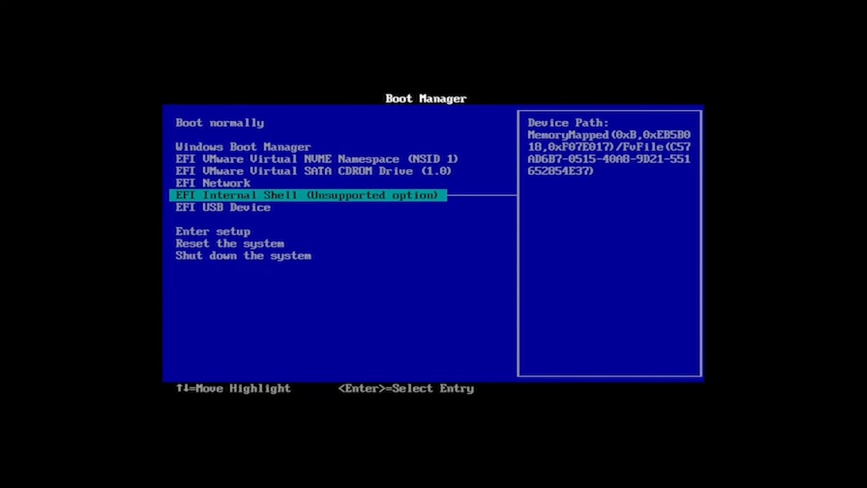
{"action": "key", "text": "Down"}
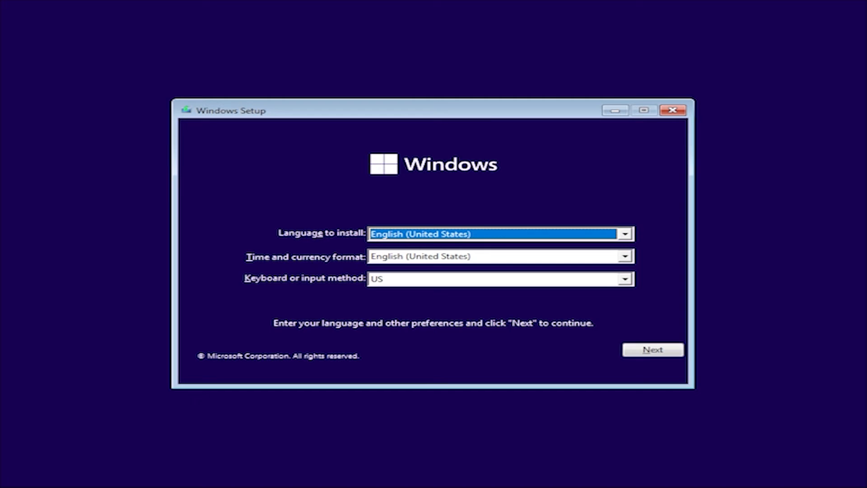
{"action": "mouse_move", "coordinate": [640, 322]}
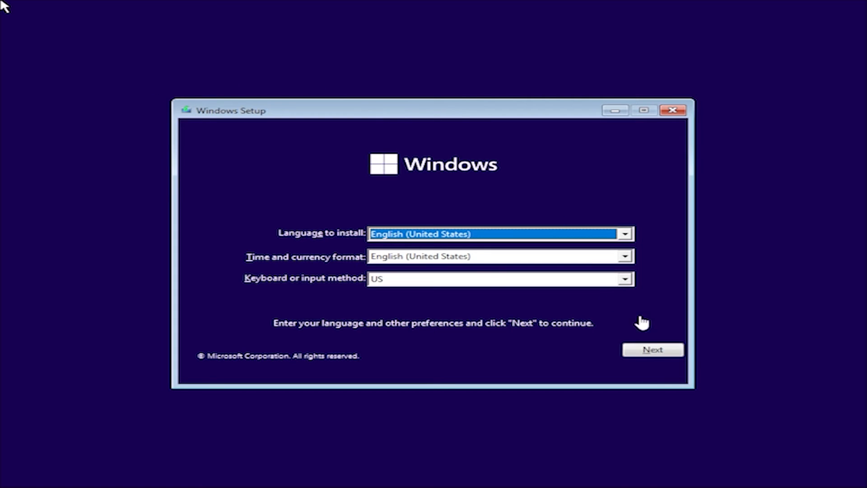
Keep English (United States) language defaults, start the install, and skip the product key
{"action": "left_click", "coordinate": [653, 349]}
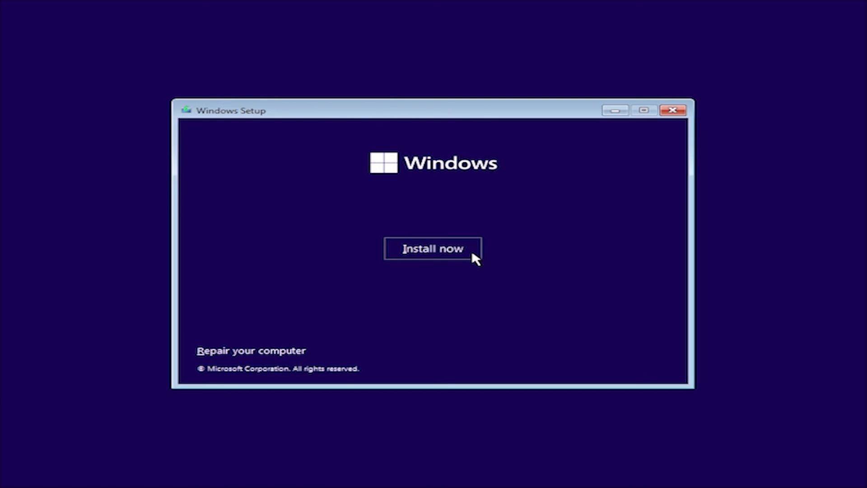
{"action": "left_click", "coordinate": [433, 248]}
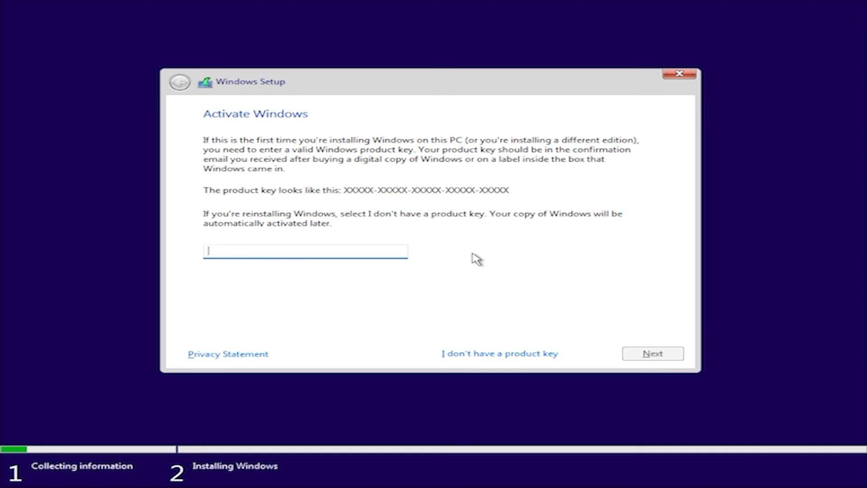
{"action": "mouse_move", "coordinate": [498, 353]}
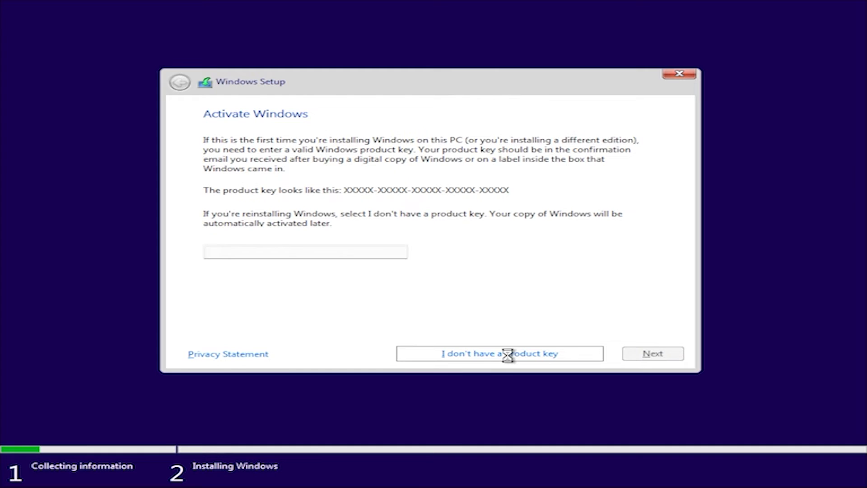
{"action": "left_click", "coordinate": [499, 353]}
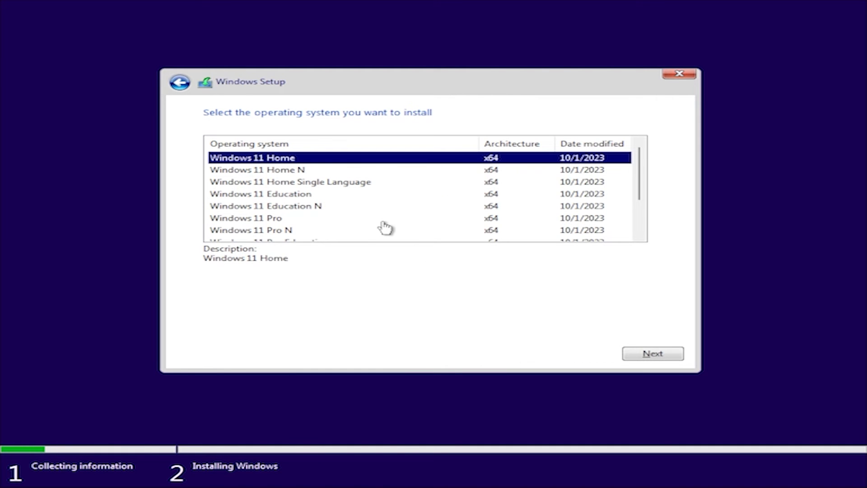
Choose the Windows 11 Pro edition and accept the license terms
{"action": "left_click", "coordinate": [246, 217]}
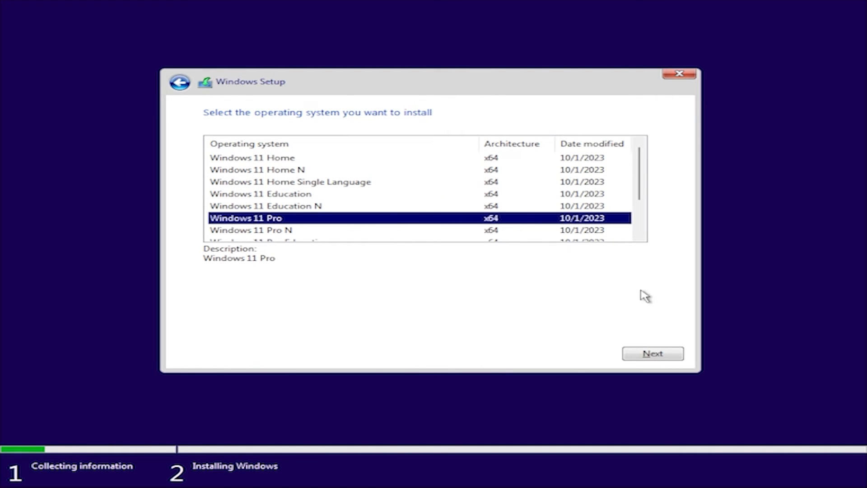
{"action": "mouse_move", "coordinate": [677, 336]}
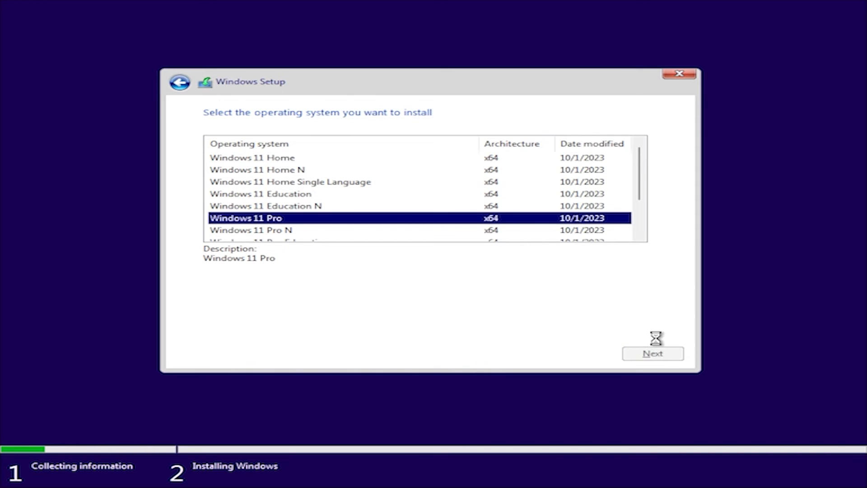
{"action": "left_click", "coordinate": [652, 354]}
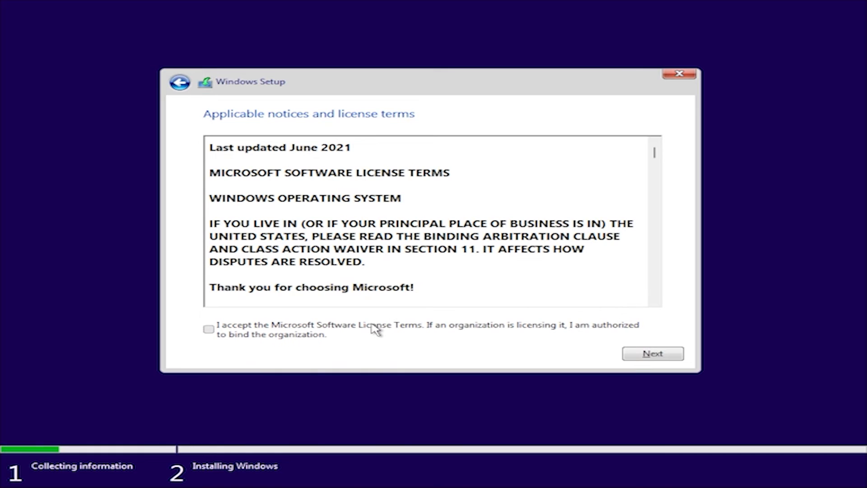
{"action": "left_click", "coordinate": [652, 353]}
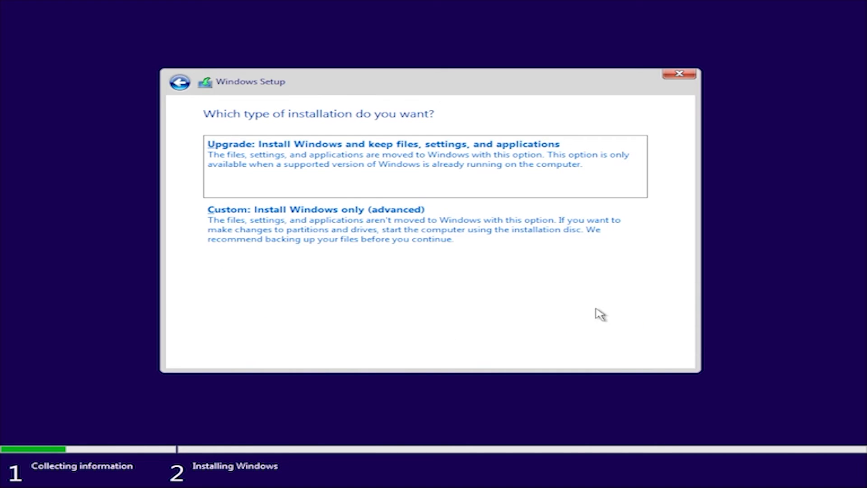
Do a custom install, formatting Drive 0 Partition 3 and installing Windows onto it
{"action": "left_click", "coordinate": [316, 209]}
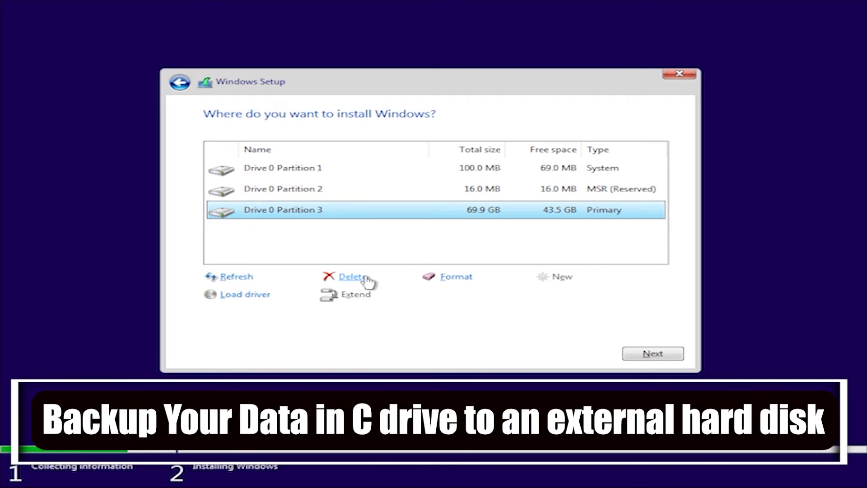
{"action": "mouse_move", "coordinate": [495, 216]}
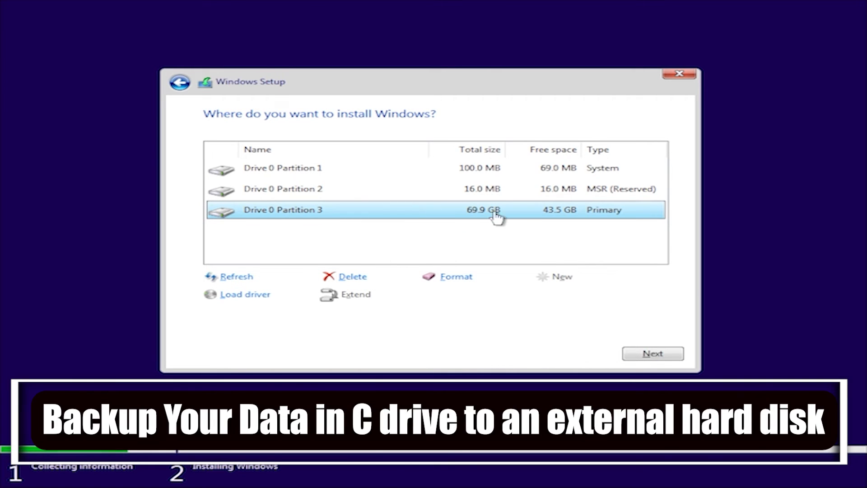
{"action": "mouse_move", "coordinate": [431, 239]}
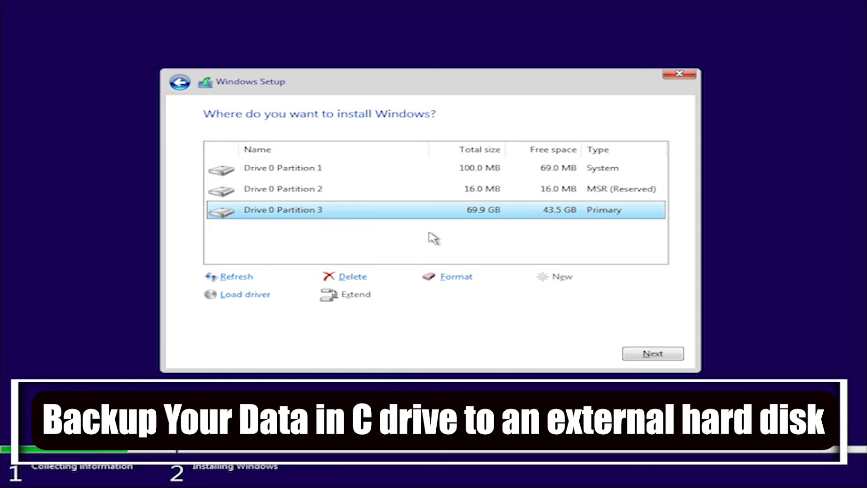
{"action": "mouse_move", "coordinate": [453, 282]}
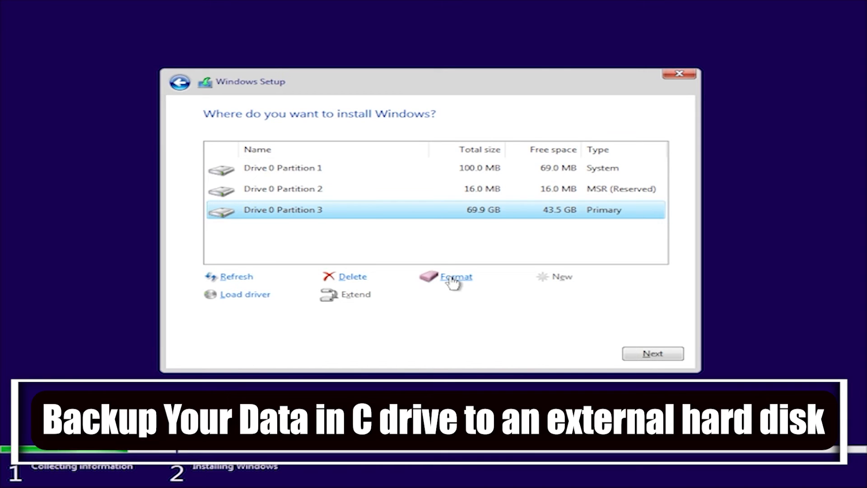
{"action": "left_click", "coordinate": [456, 276]}
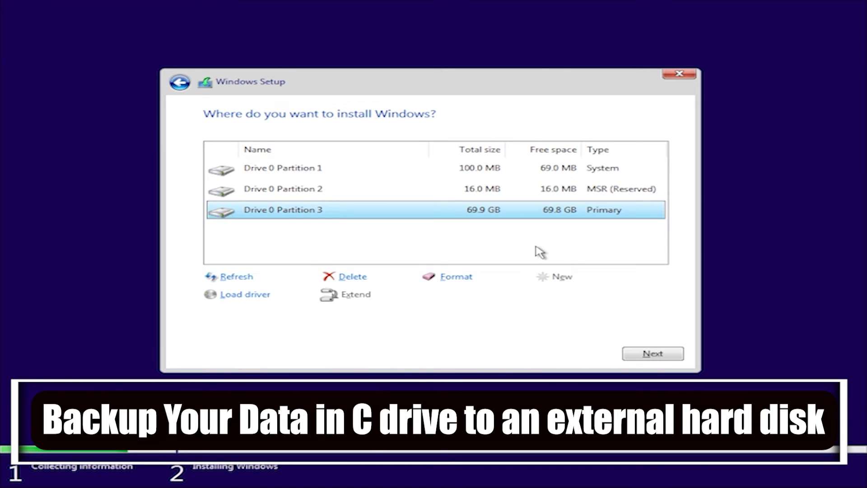
{"action": "mouse_move", "coordinate": [446, 220]}
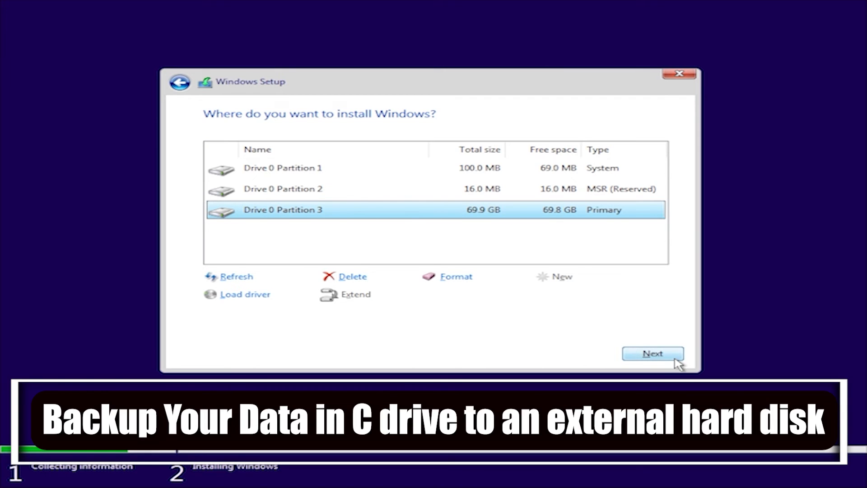
{"action": "left_click", "coordinate": [653, 354]}
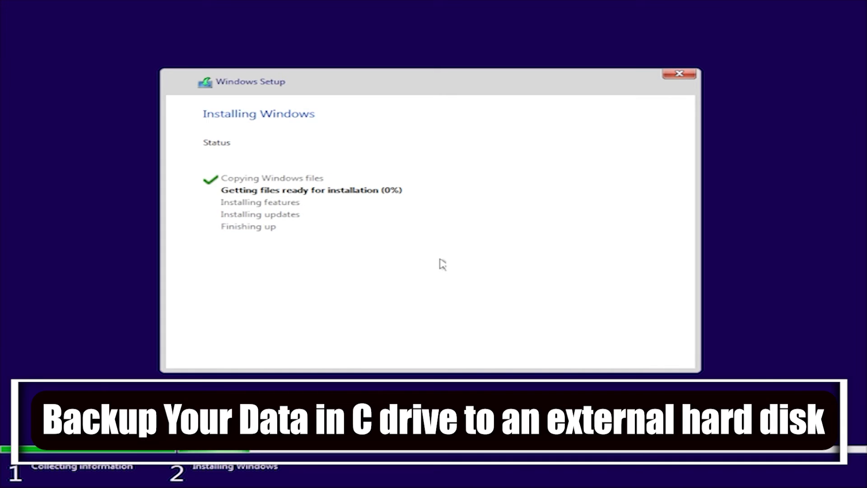
{"action": "mouse_move", "coordinate": [404, 216]}
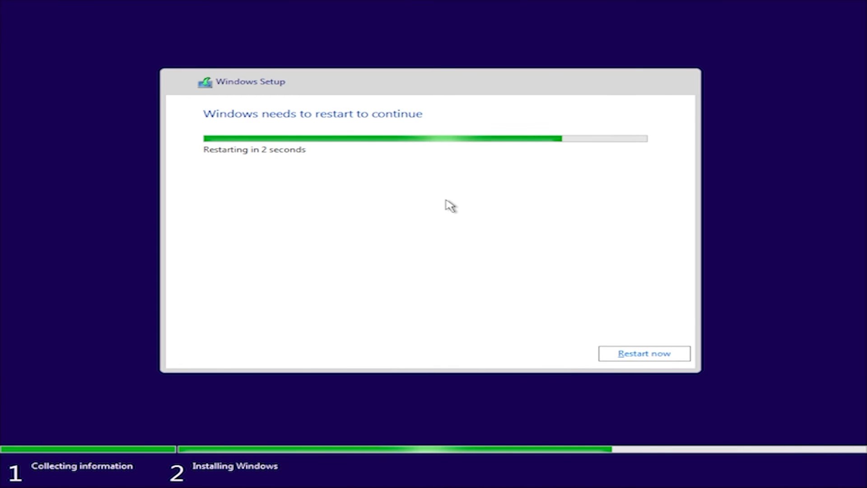
Restart the PC once installation finishes to continue into setup
{"action": "left_click", "coordinate": [643, 353]}
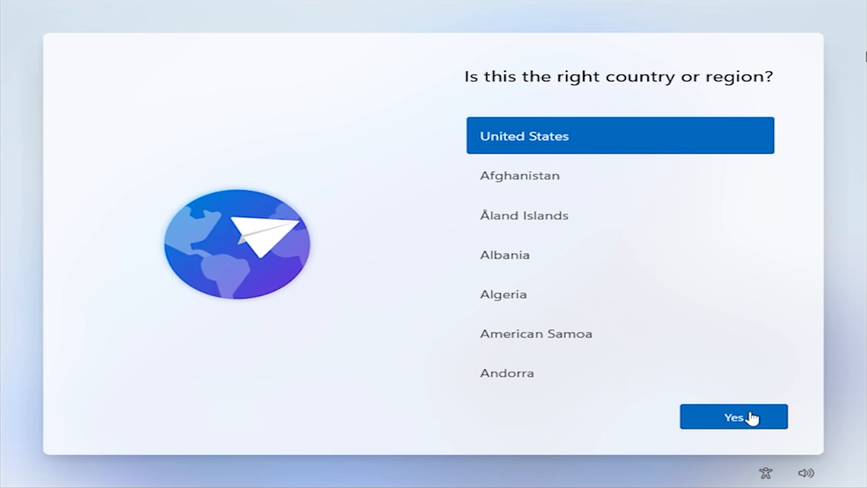
Confirm United States region and US keyboard, skipping the second layout and device name
{"action": "left_click", "coordinate": [734, 416]}
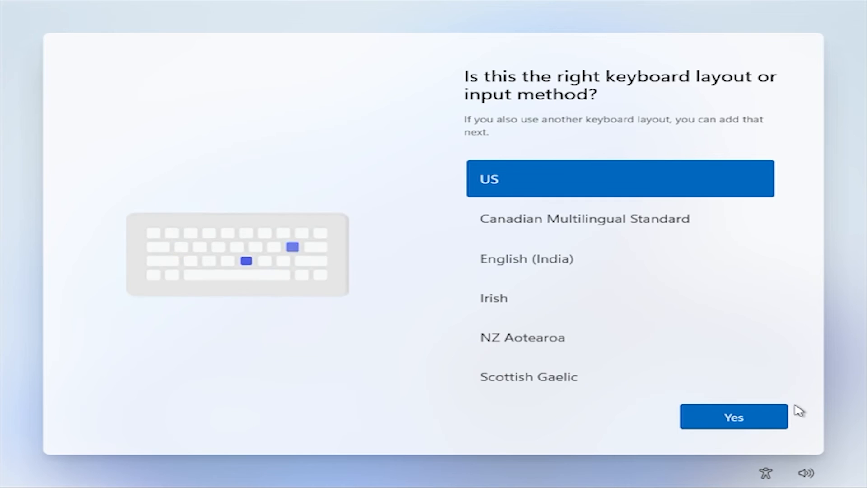
{"action": "left_click", "coordinate": [734, 416]}
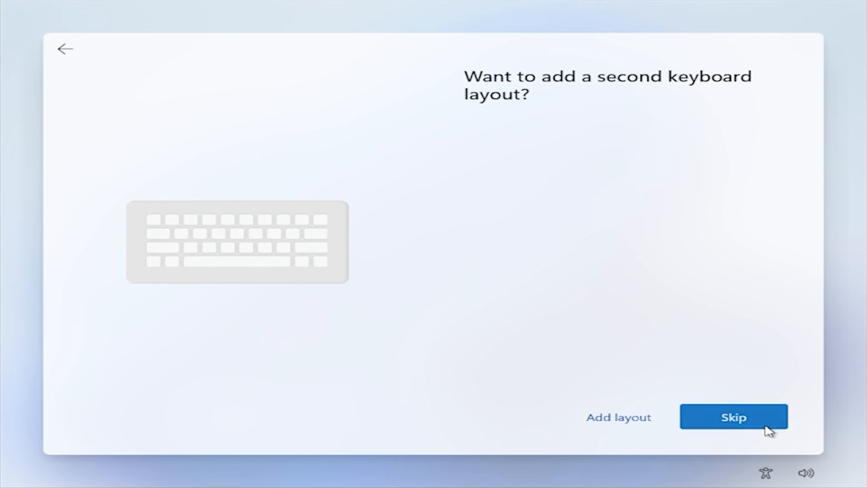
{"action": "left_click", "coordinate": [734, 417]}
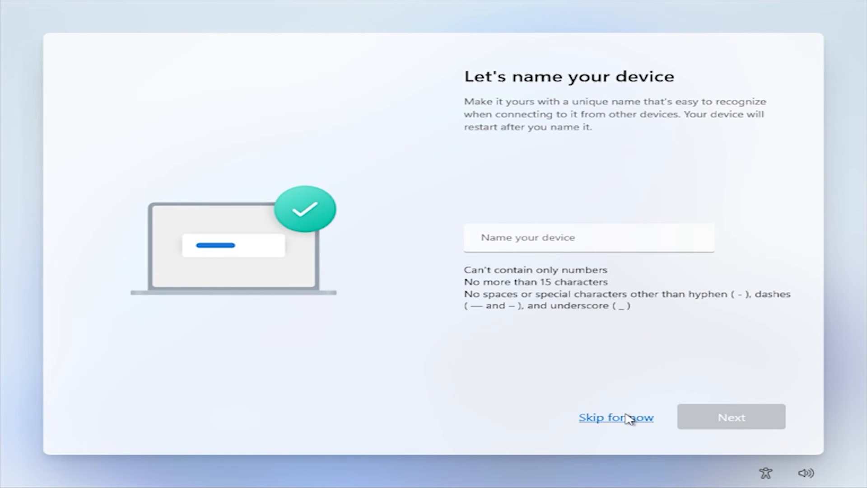
{"action": "left_click", "coordinate": [616, 417]}
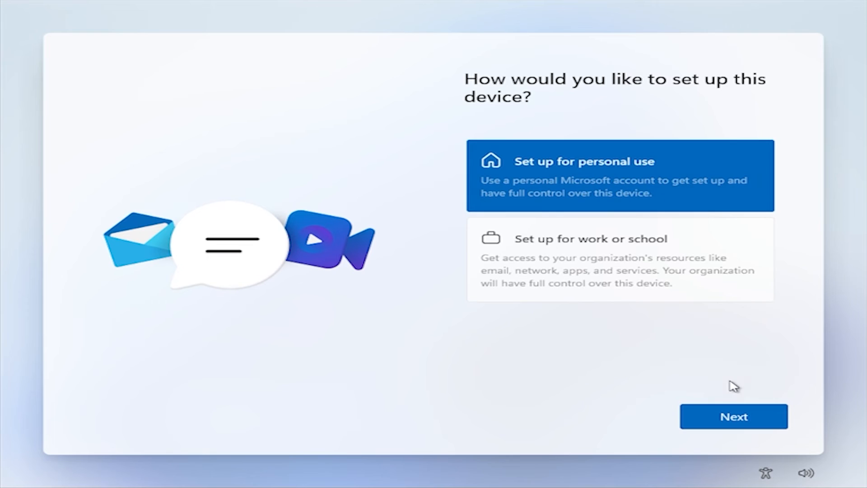
{"action": "left_click", "coordinate": [734, 416]}
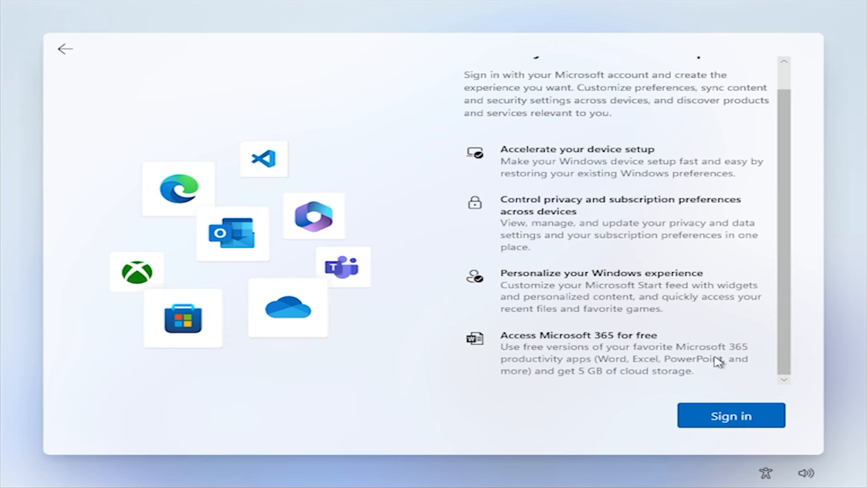
{"action": "mouse_move", "coordinate": [768, 422]}
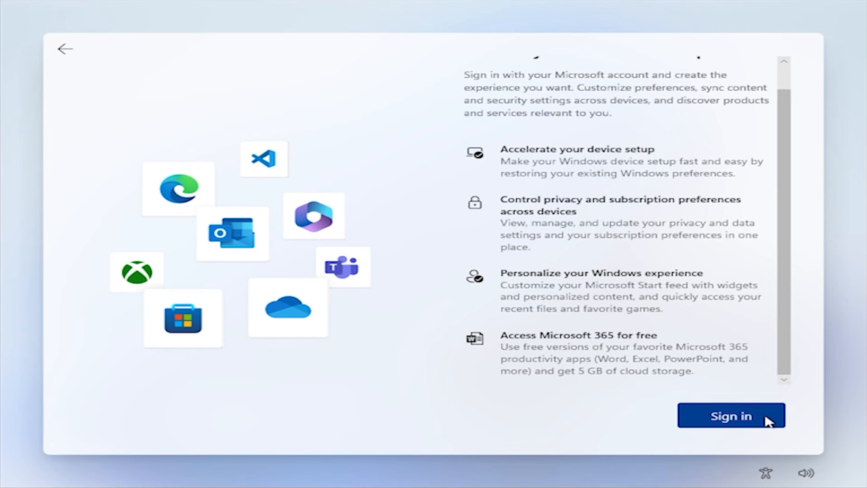
{"action": "mouse_move", "coordinate": [140, 97]}
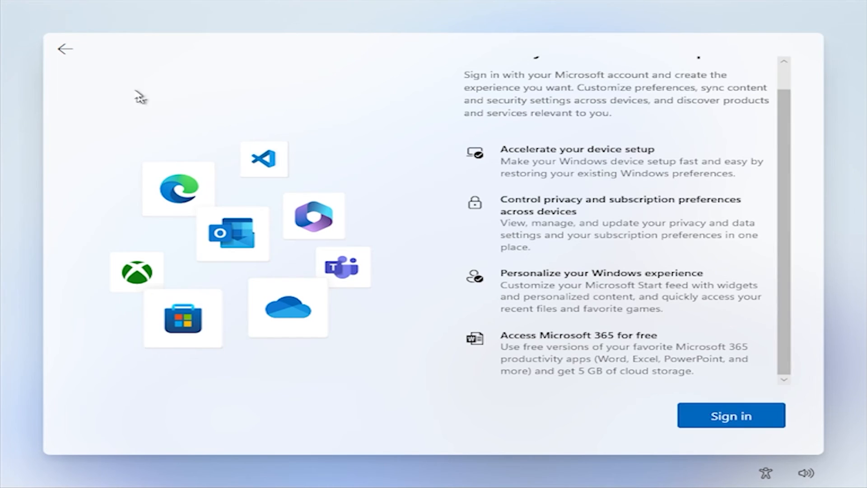
{"action": "left_click", "coordinate": [730, 415]}
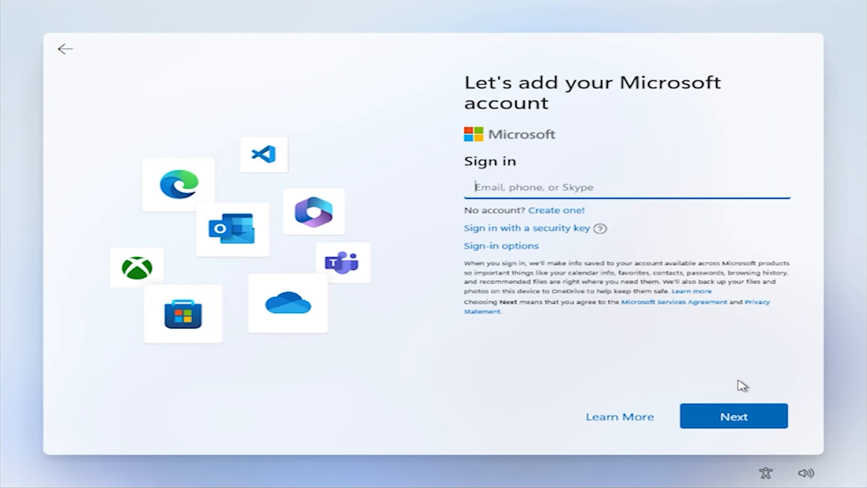
{"action": "mouse_move", "coordinate": [704, 342]}
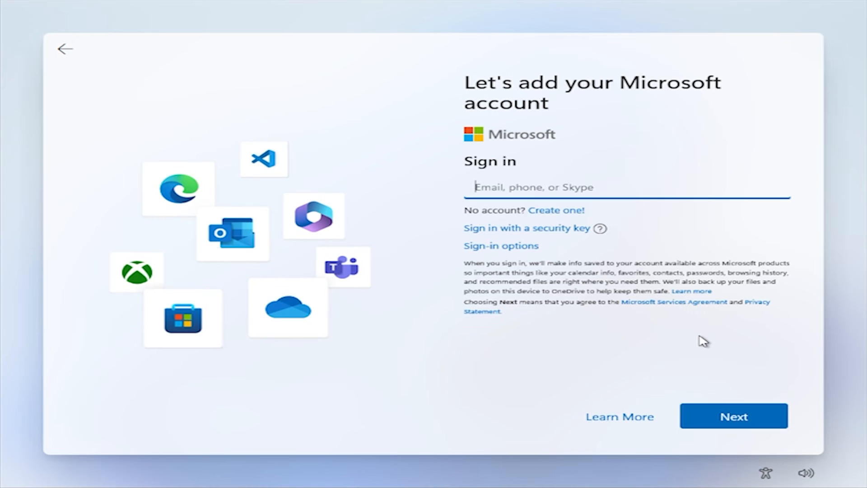
{"action": "type", "text": "a"}
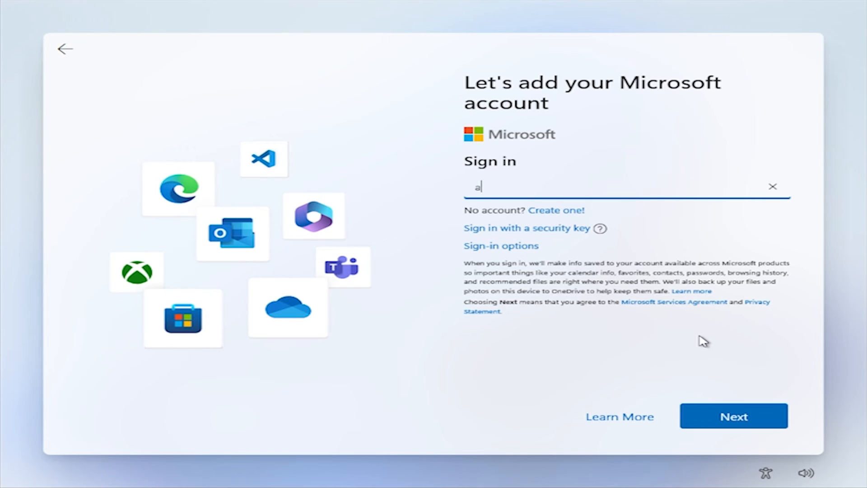
{"action": "type", "text": "@"}
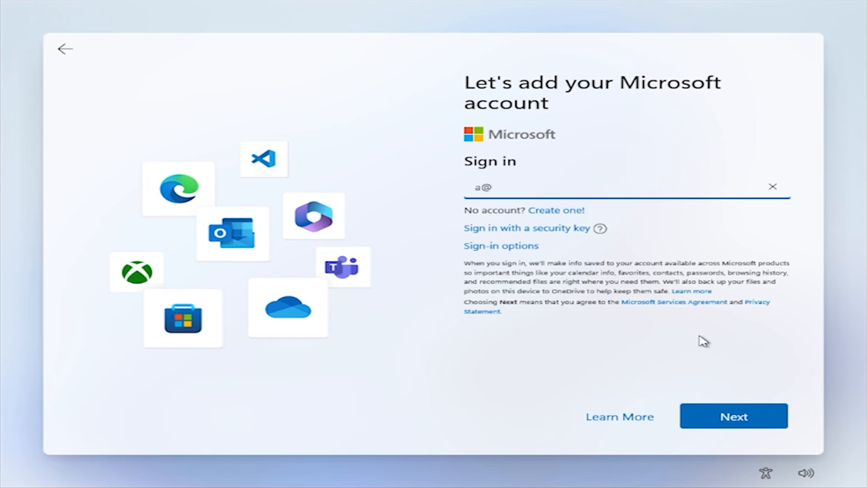
{"action": "type", "text": "a.com"}
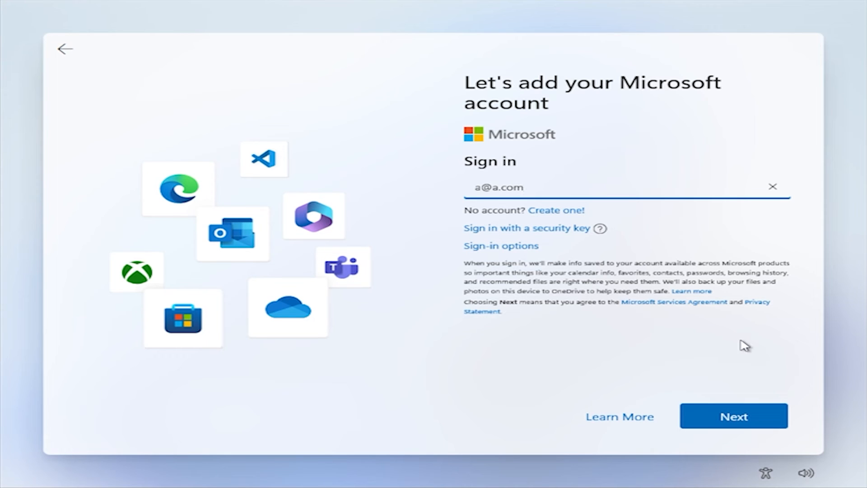
{"action": "left_click", "coordinate": [733, 416]}
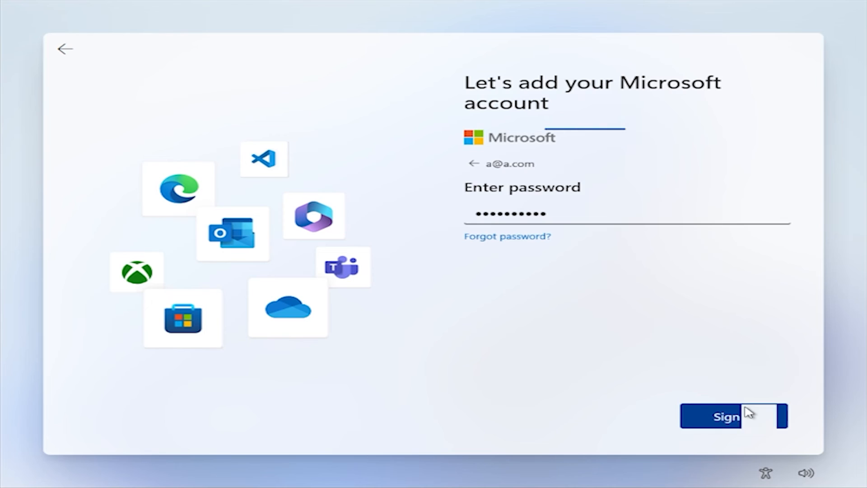
{"action": "left_click", "coordinate": [734, 416]}
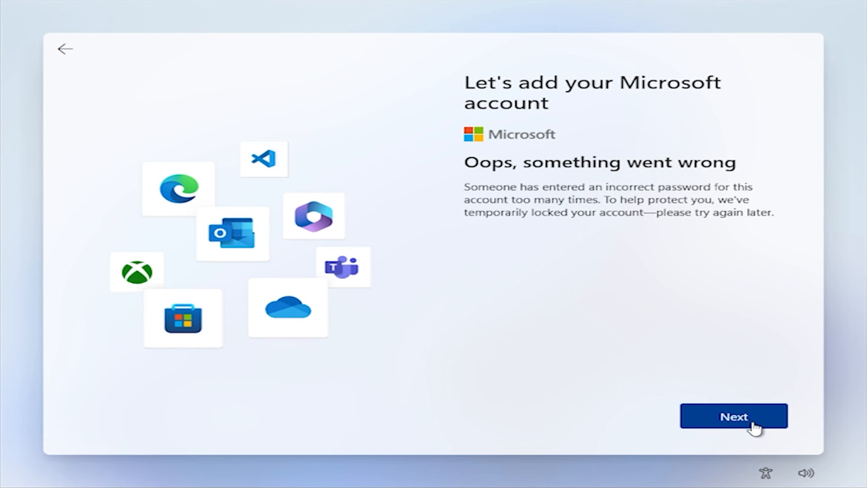
{"action": "left_click", "coordinate": [734, 416]}
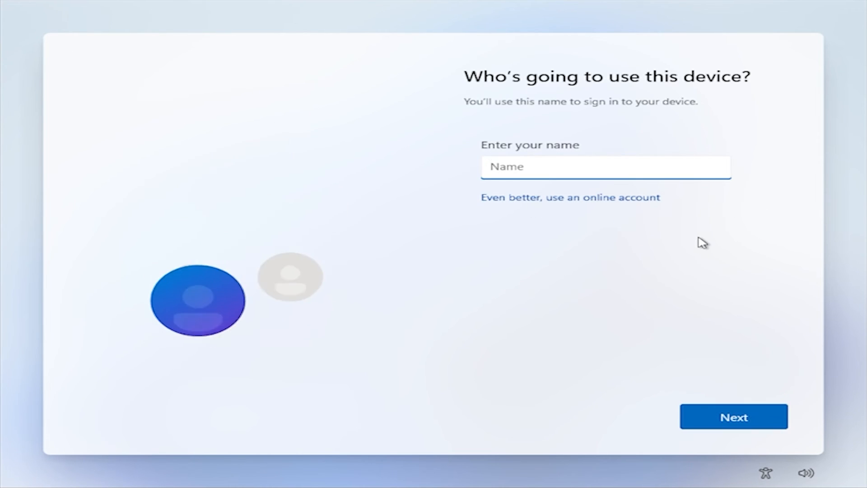
Name the local account 'a' and set and confirm its password
{"action": "type", "text": "a"}
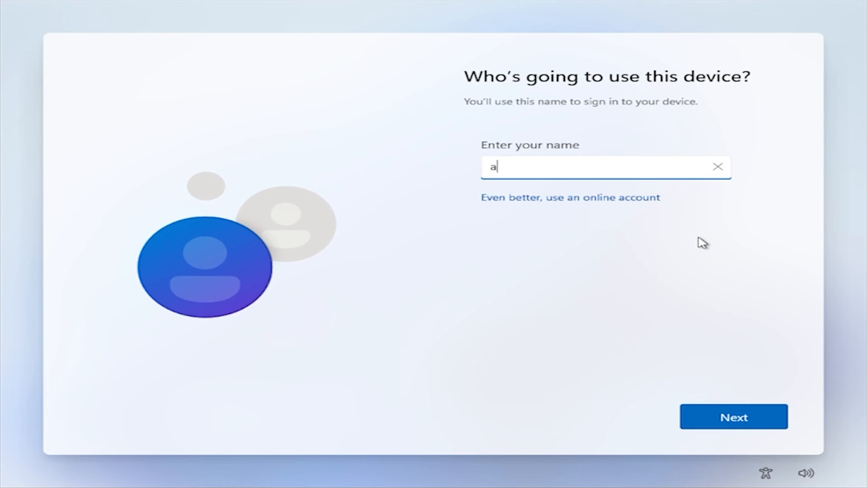
{"action": "mouse_move", "coordinate": [773, 425]}
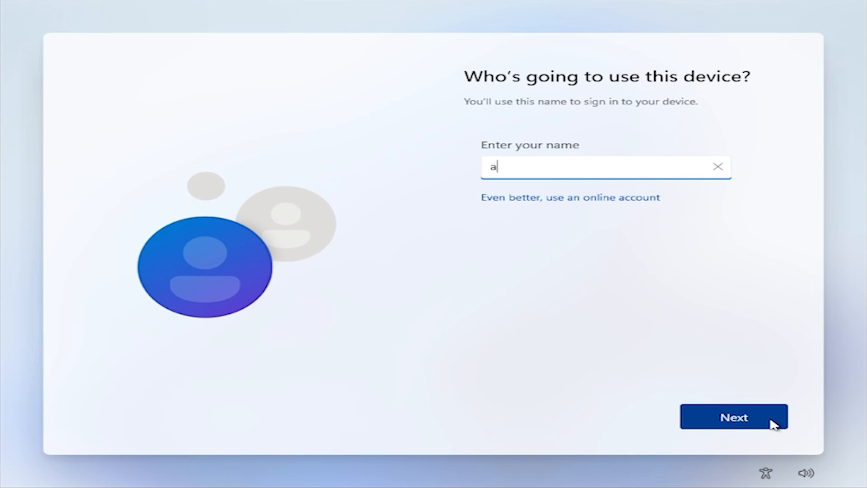
{"action": "left_click", "coordinate": [734, 417]}
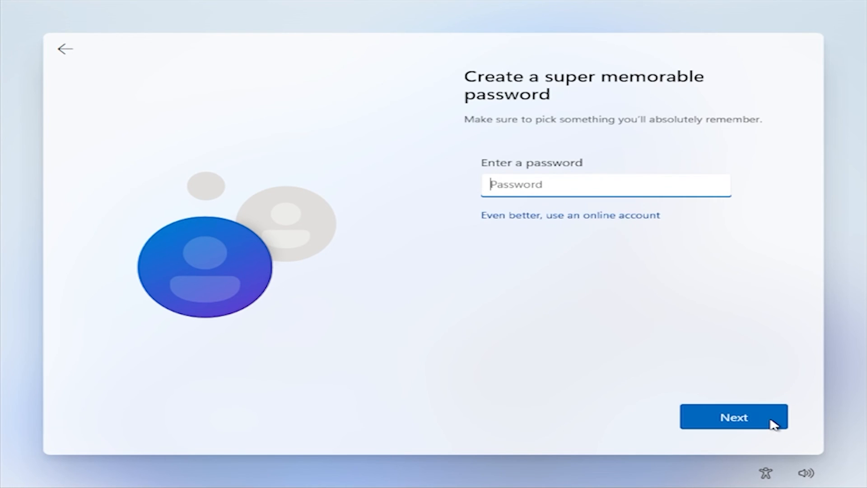
{"action": "left_click", "coordinate": [733, 417]}
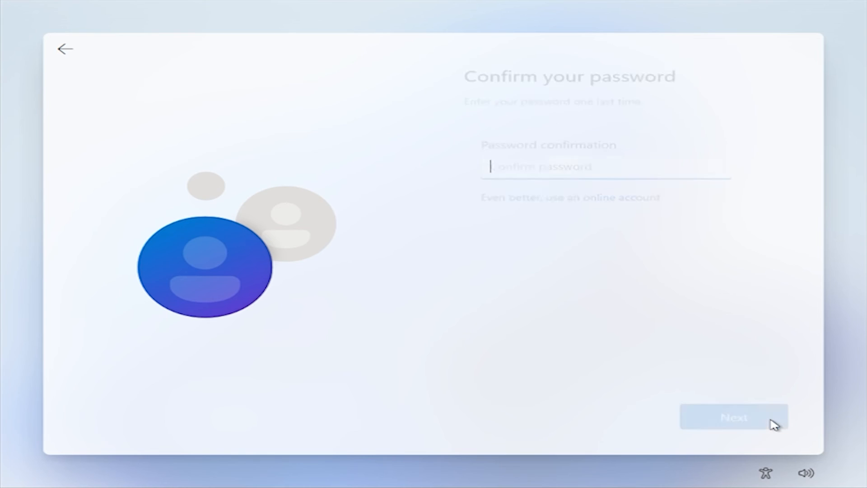
{"action": "left_click", "coordinate": [734, 417]}
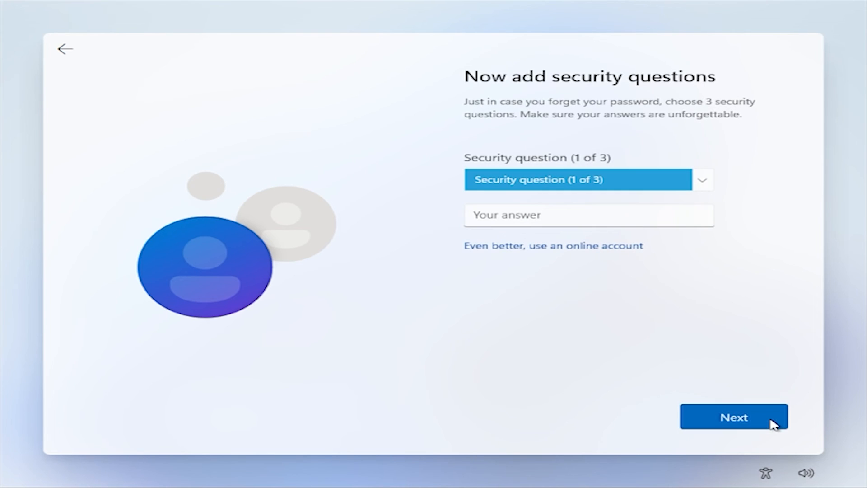
Answer the three security questions and complete account setup
{"action": "left_click", "coordinate": [589, 179]}
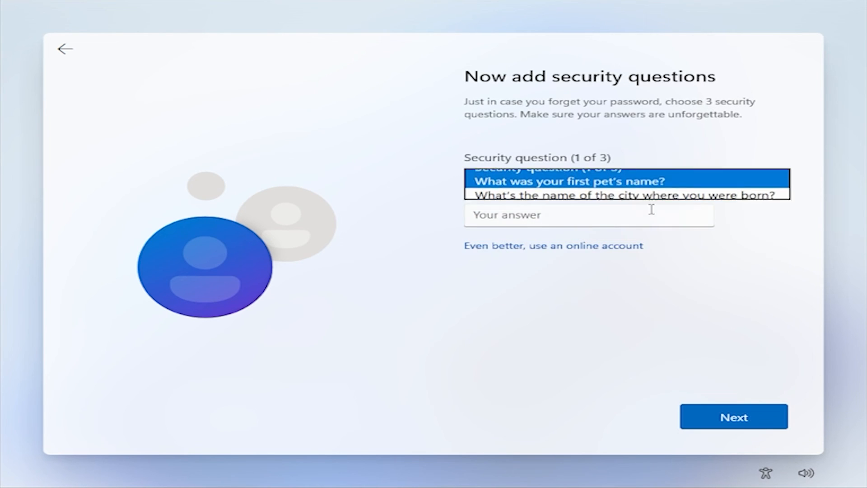
{"action": "left_click", "coordinate": [579, 180]}
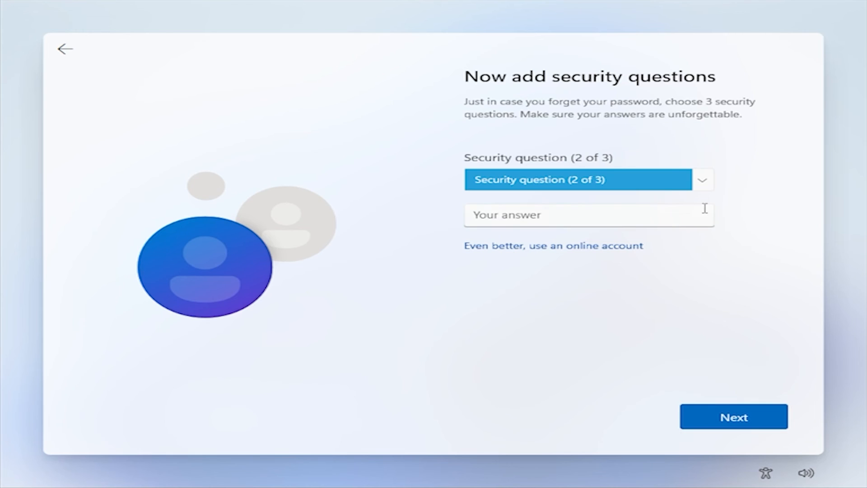
{"action": "left_click", "coordinate": [589, 180]}
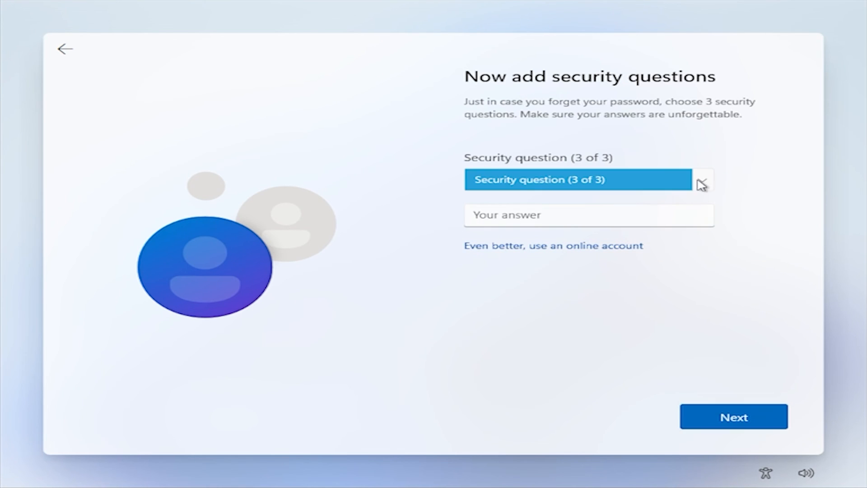
{"action": "type", "text": "a"}
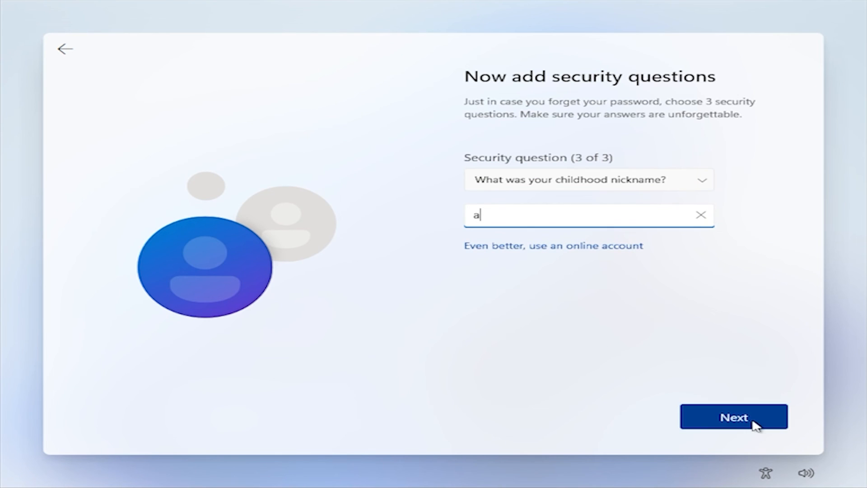
{"action": "left_click", "coordinate": [733, 417]}
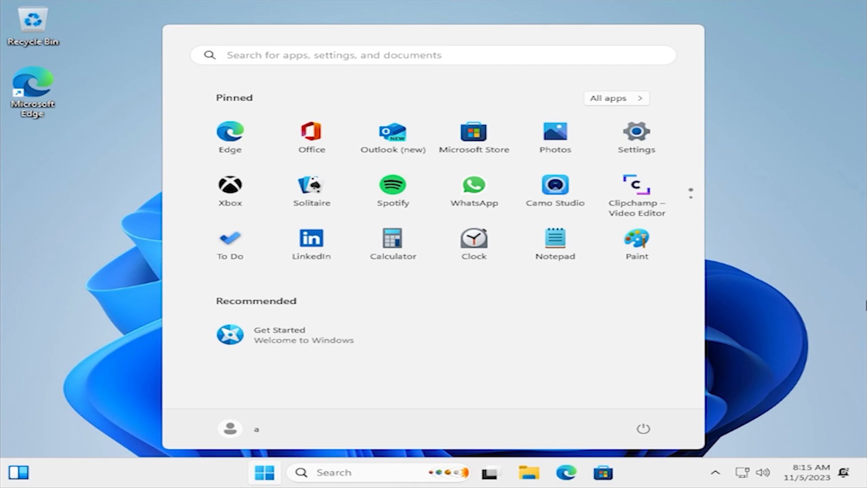
Show About Windows to confirm version 23H2 (build 22631.2428), then close it
{"action": "left_click", "coordinate": [263, 472]}
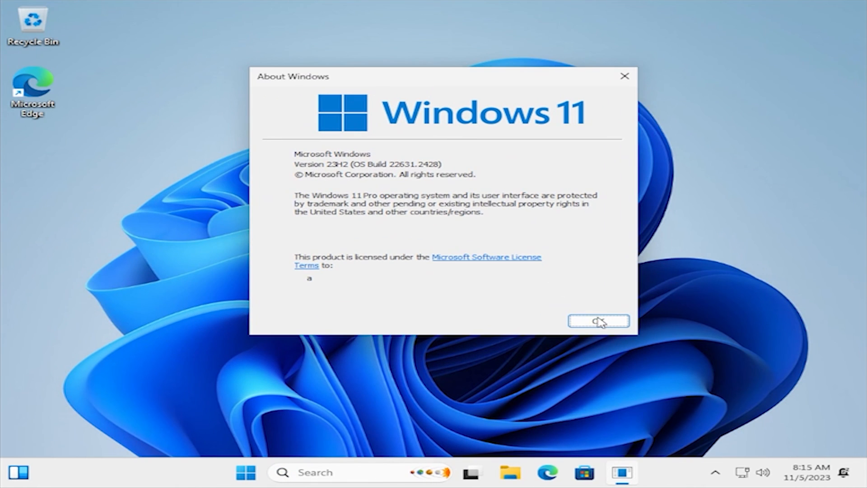
{"action": "left_click", "coordinate": [598, 321]}
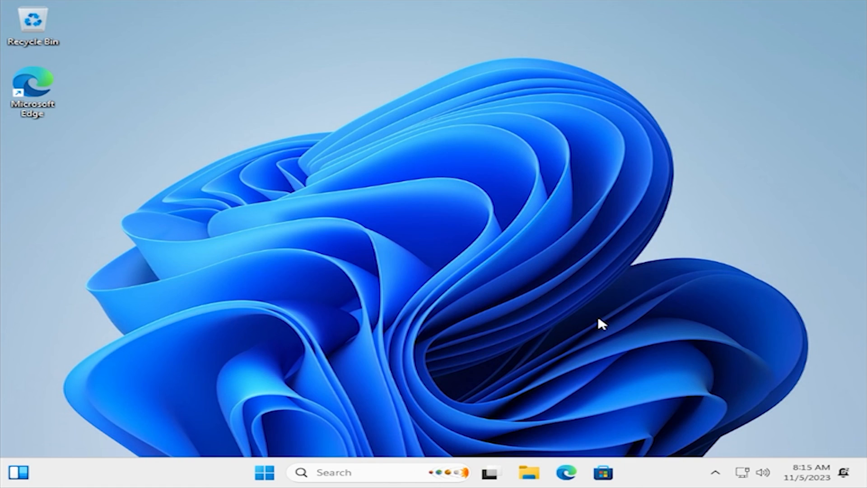
{"action": "mouse_move", "coordinate": [655, 470]}
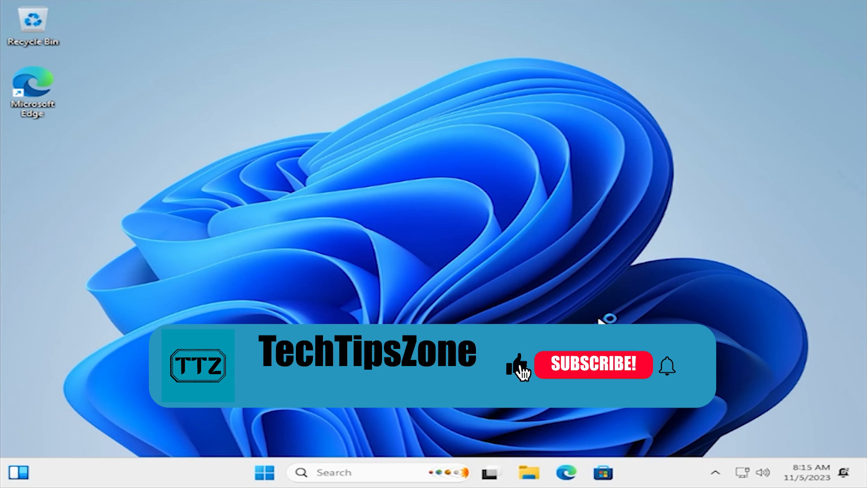
{"action": "left_click", "coordinate": [593, 364]}
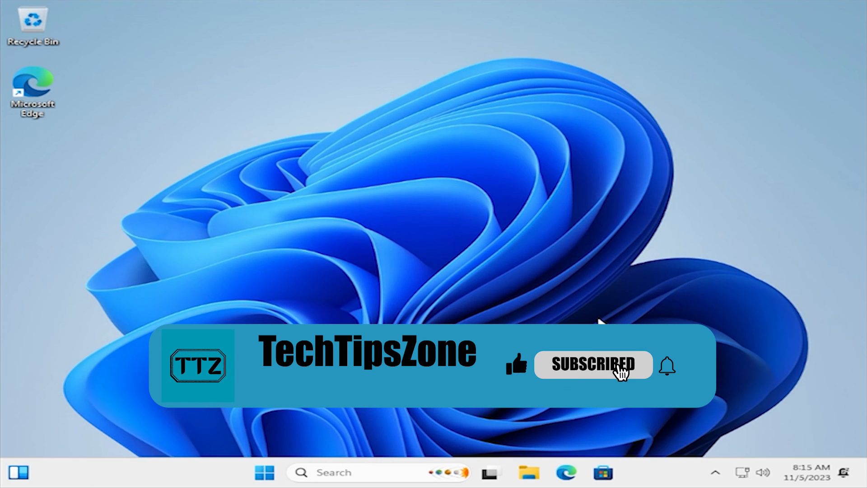